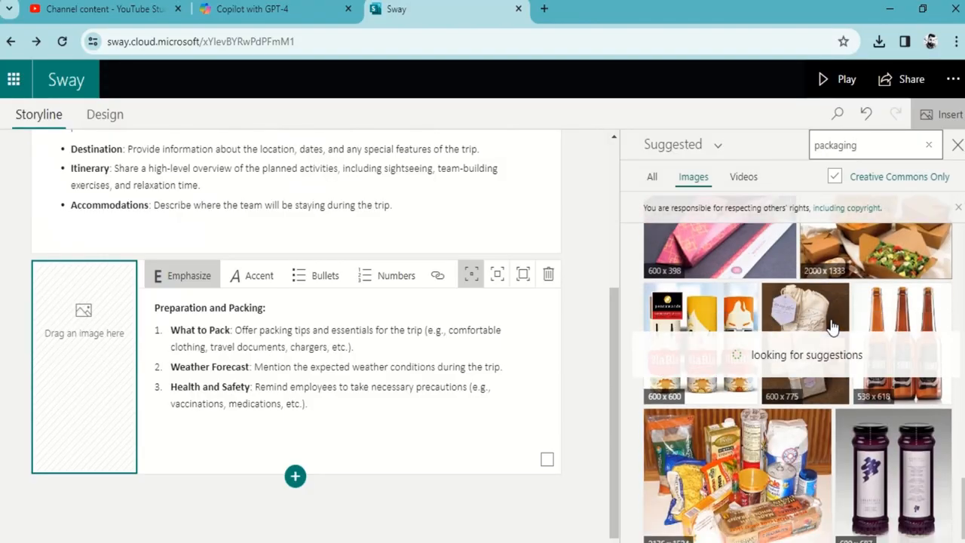
- Search images for 'Trip packaging' and browse the results
left_click(874, 144)
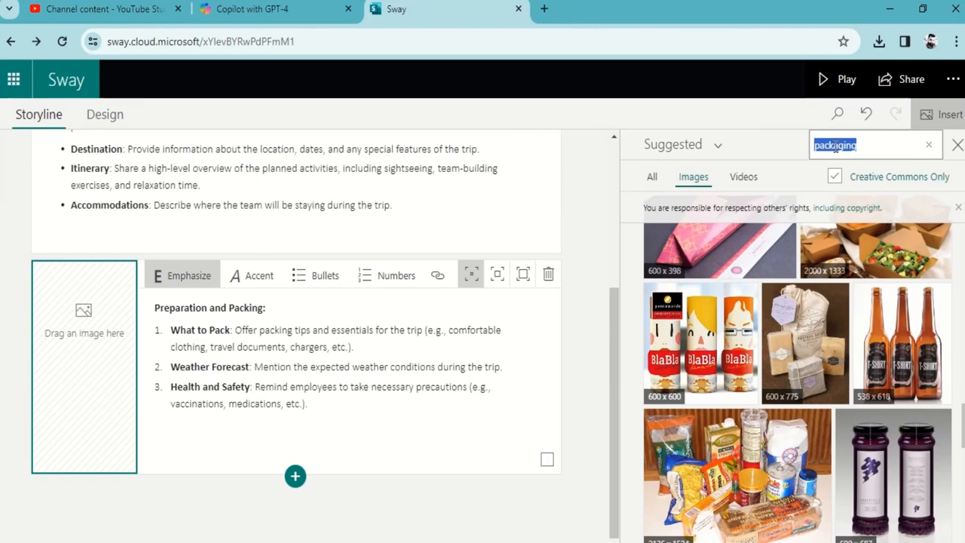
type("Trip")
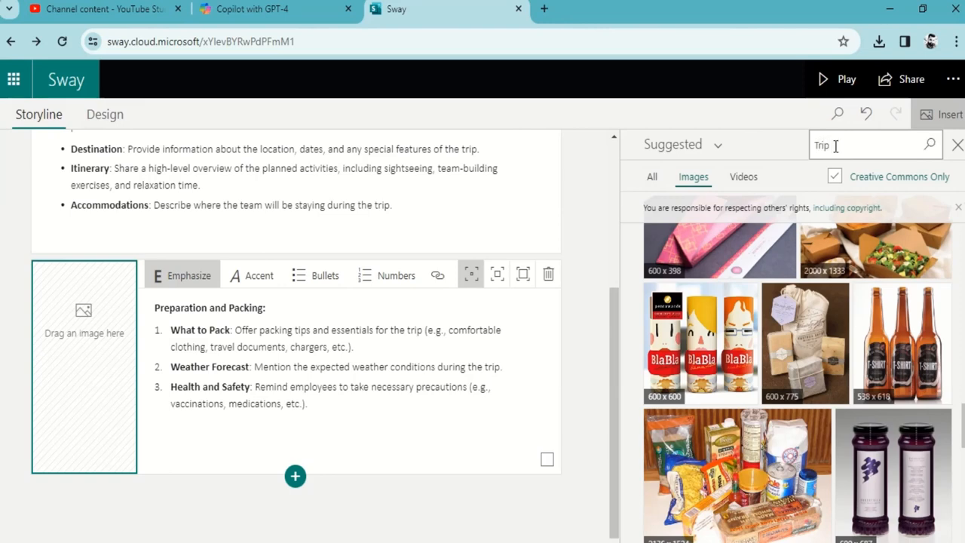
type("paca")
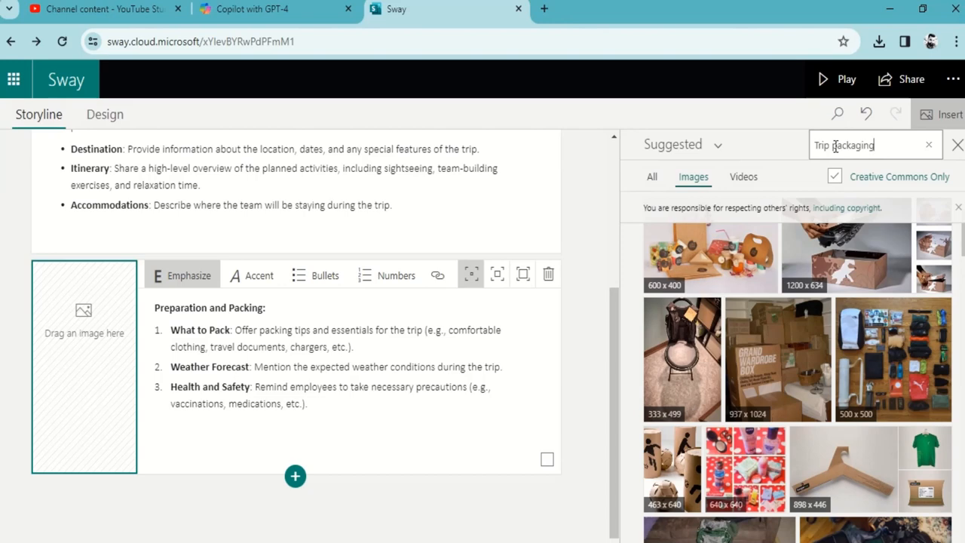
scroll("down", 3)
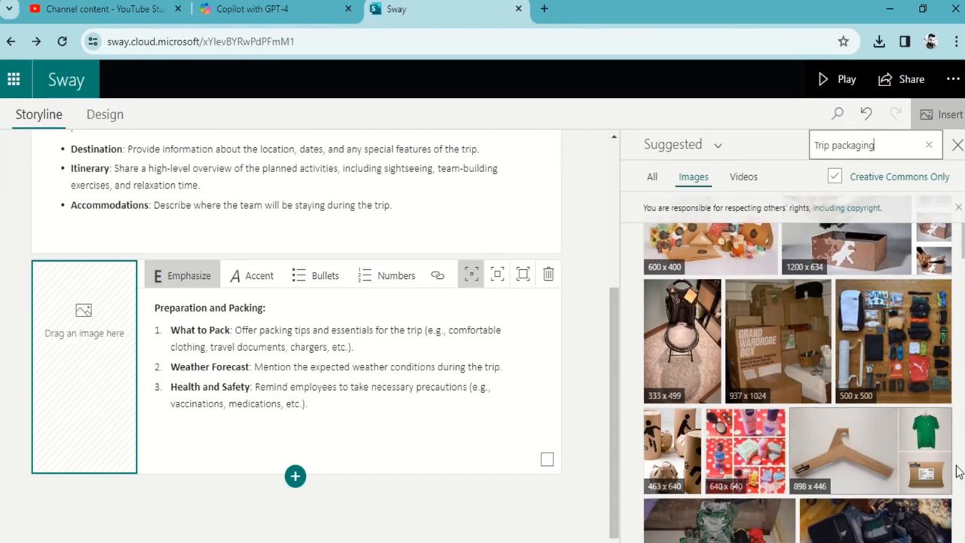
scroll("down", 3)
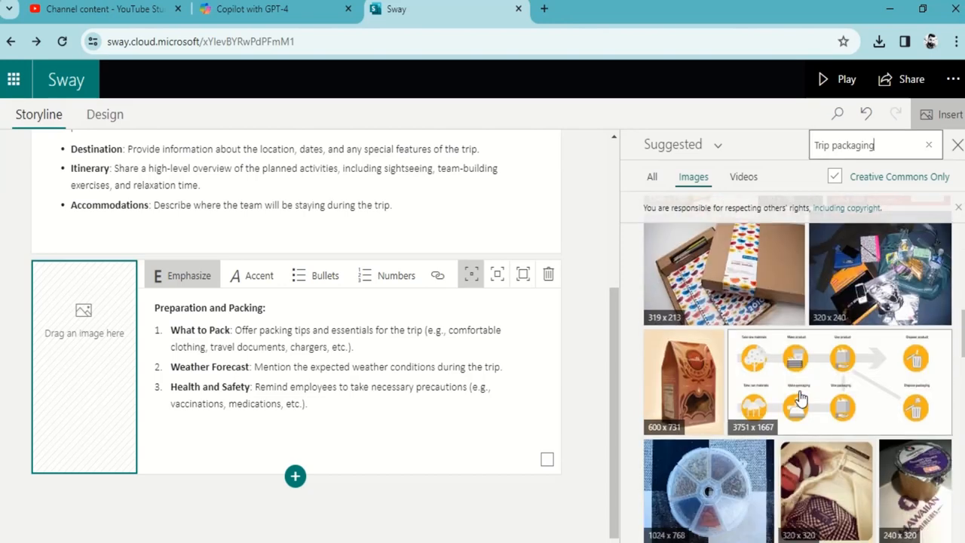
scroll("down", 3)
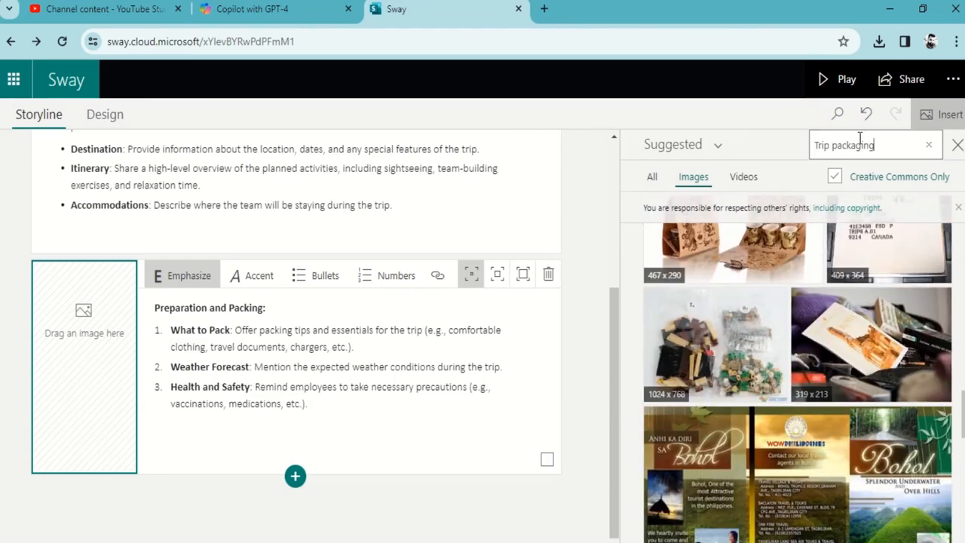
- Change the image search to 'Trip clothes' and scroll through the results
double_click(852, 144)
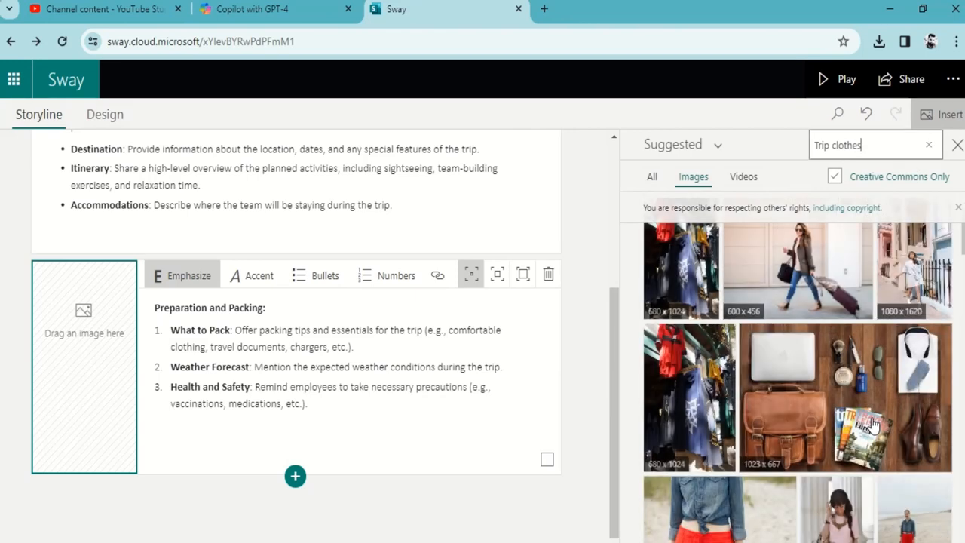
scroll("down", 3)
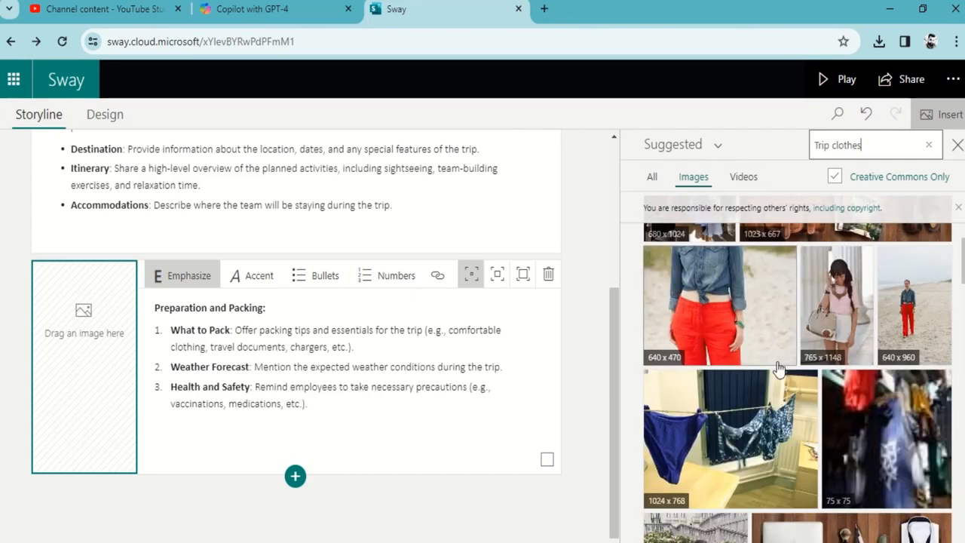
scroll("down", 3)
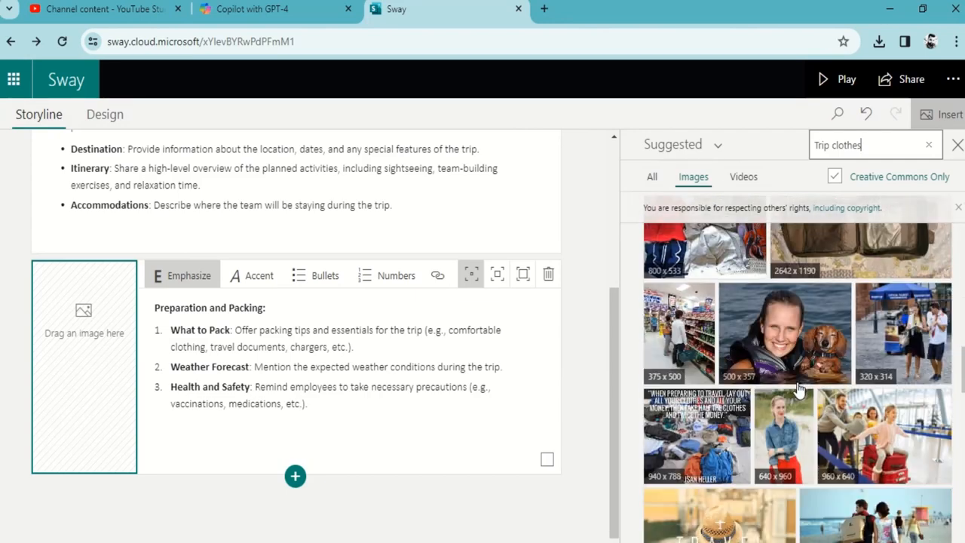
scroll("down", 3)
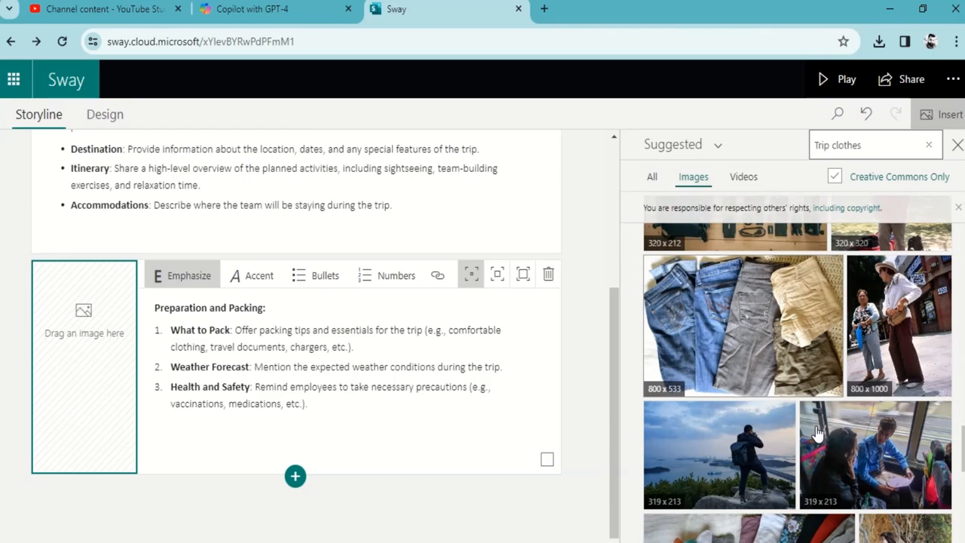
- Insert the camera-gear flat-lay photo and mark focus points on the camera bag, backpack and gear
left_click(735, 340)
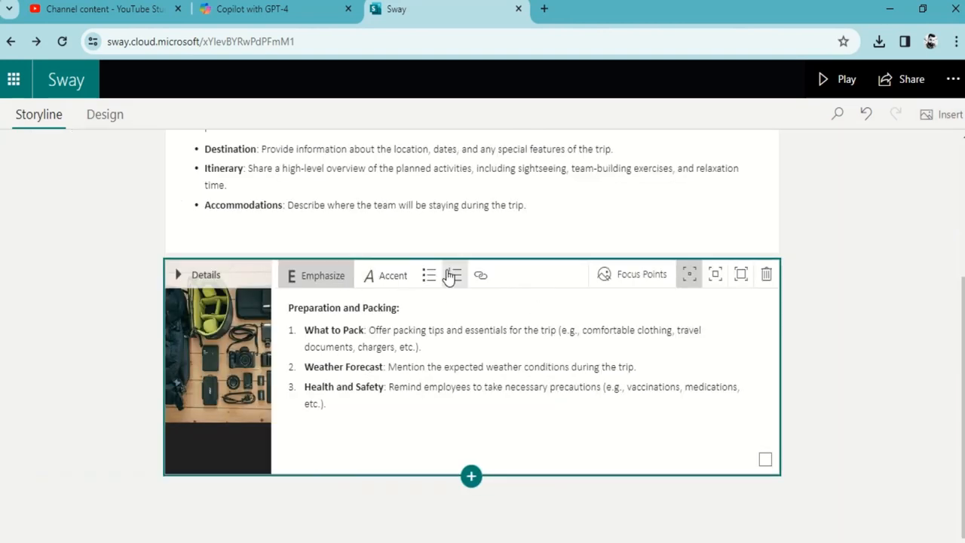
mouse_move(453, 275)
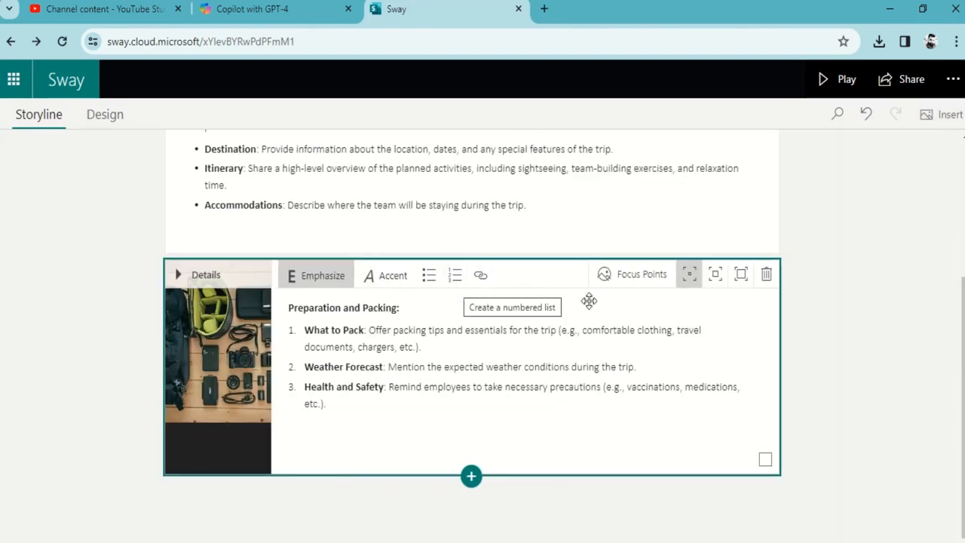
left_click(633, 273)
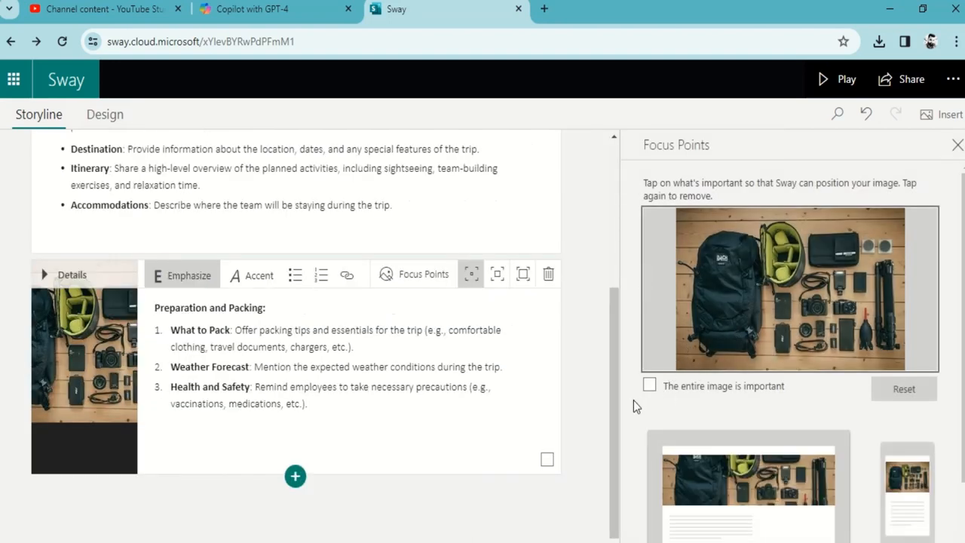
left_click(810, 273)
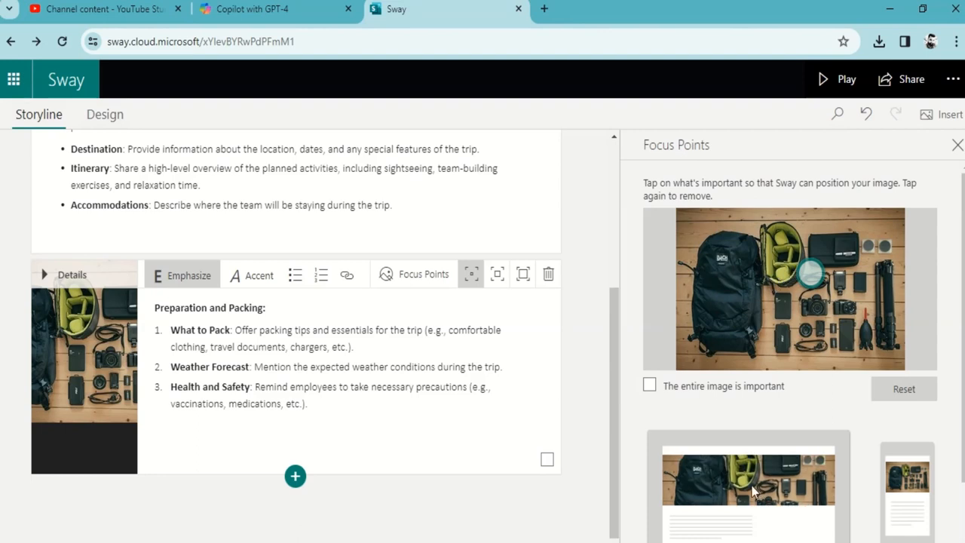
left_click(720, 226)
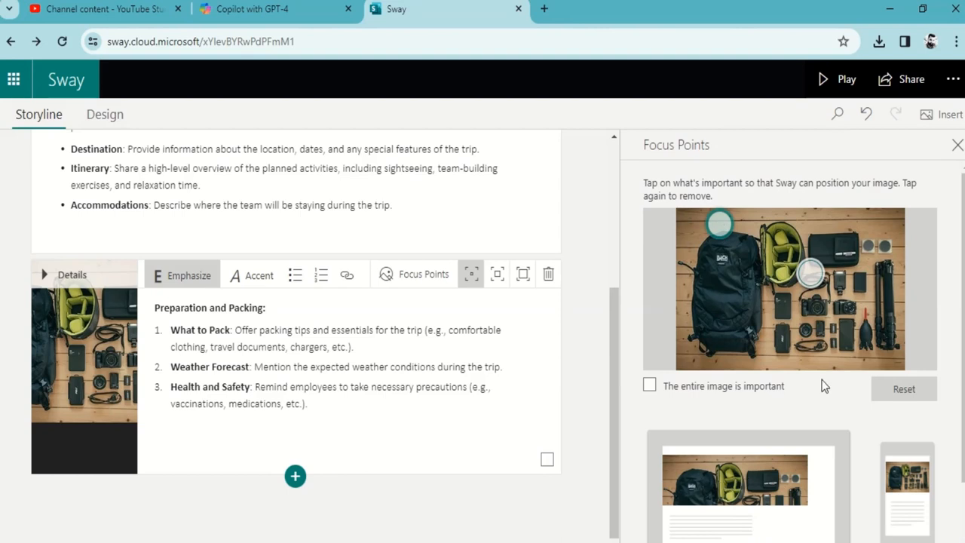
left_click(727, 345)
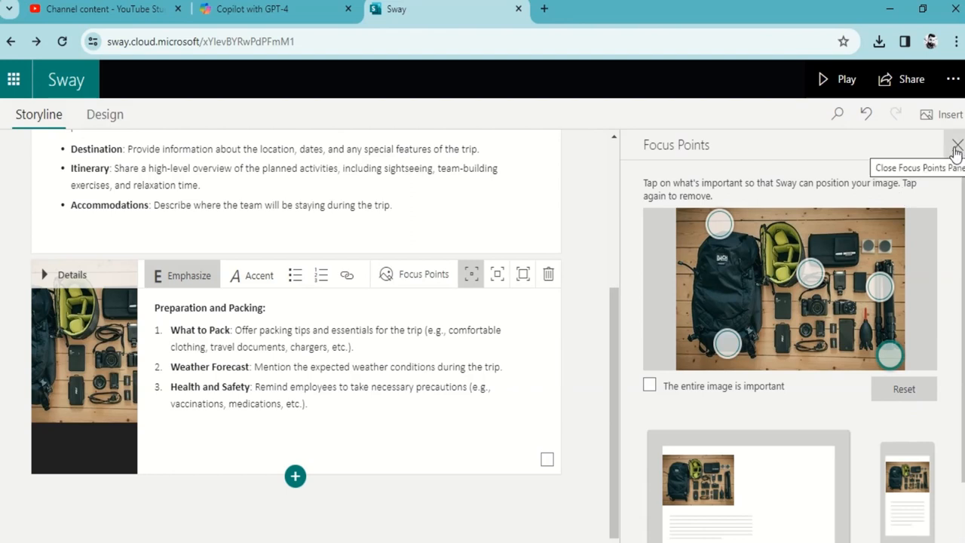
- Close the Focus Points pane and return to the storyline editor
left_click(956, 145)
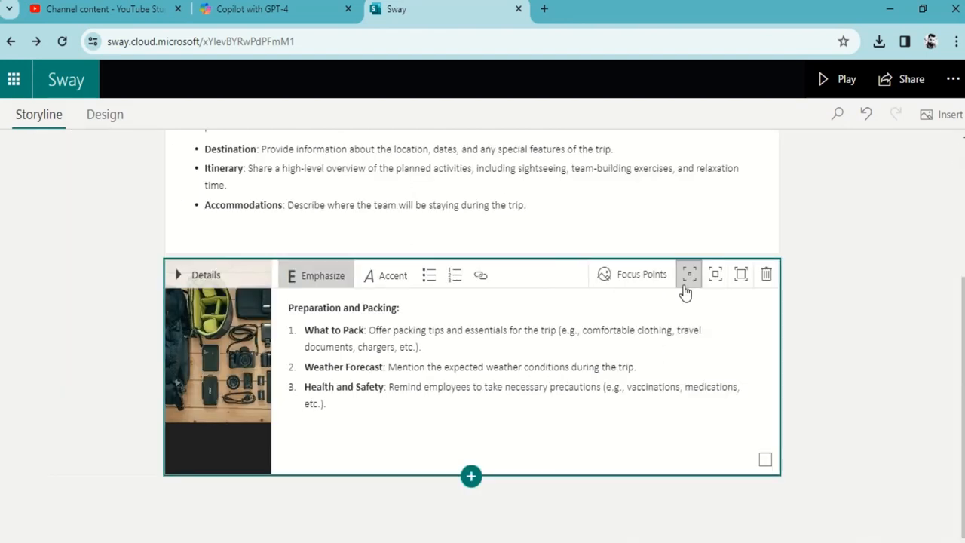
mouse_move(715, 274)
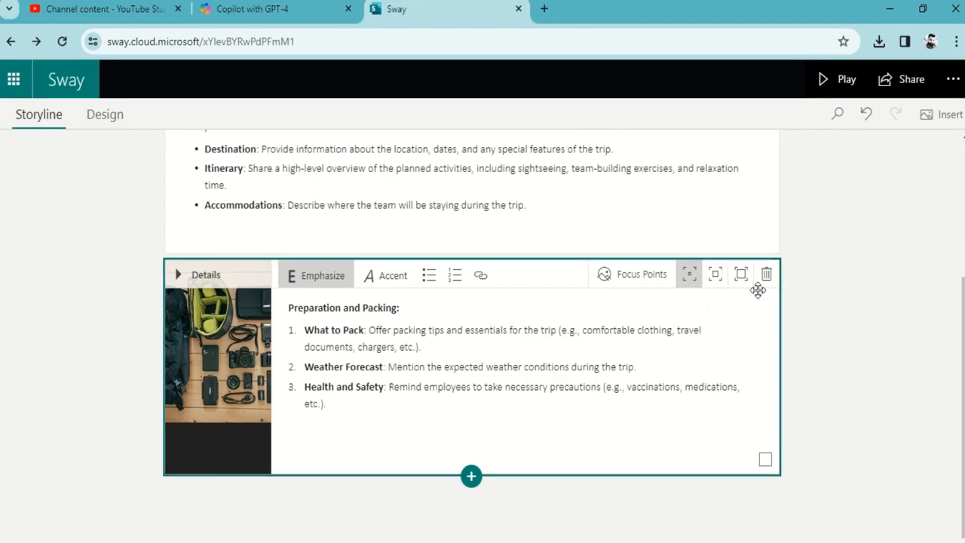
mouse_move(740, 274)
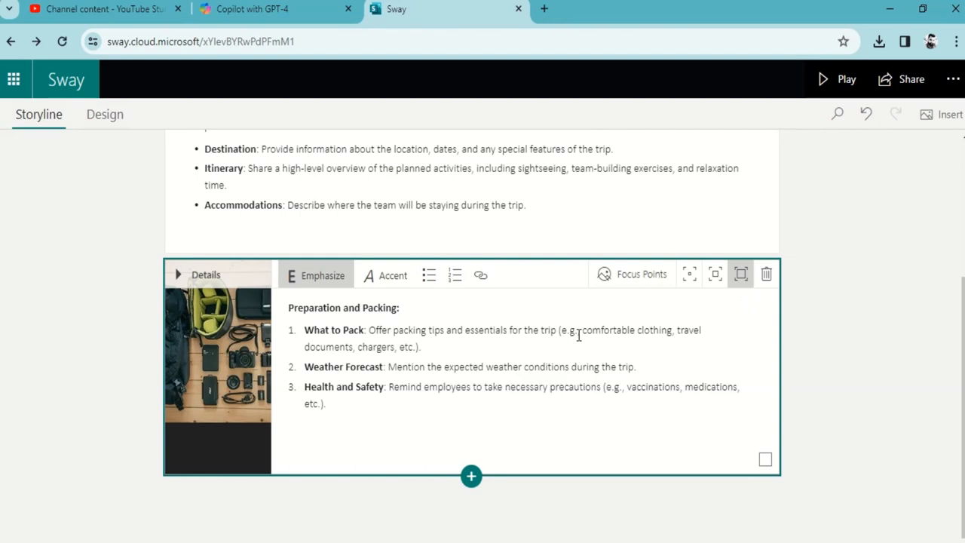
mouse_move(777, 291)
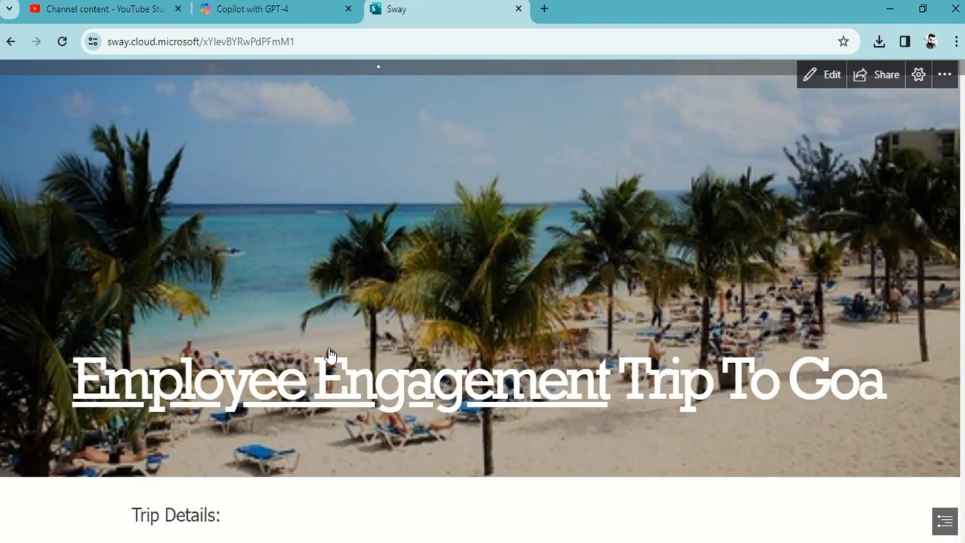
scroll("down", 3)
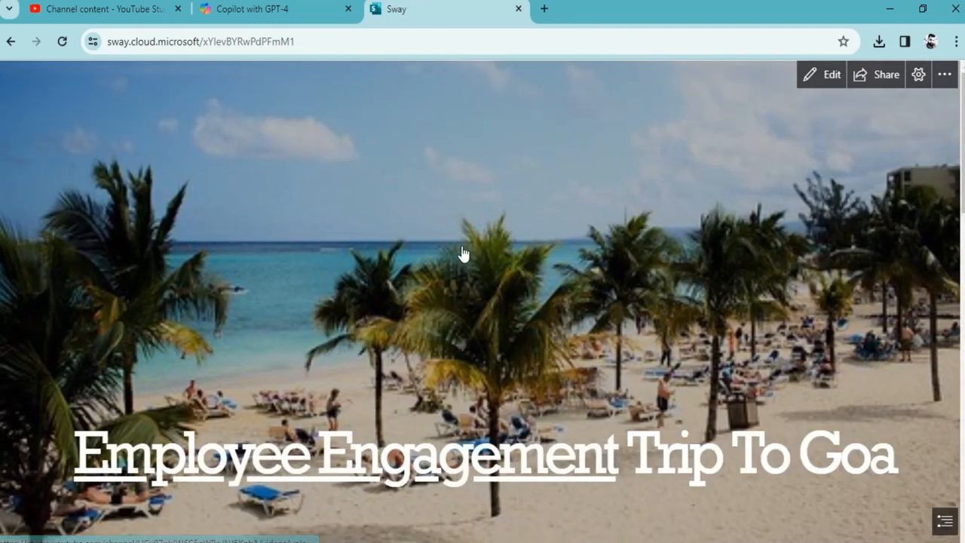
scroll("down", 3)
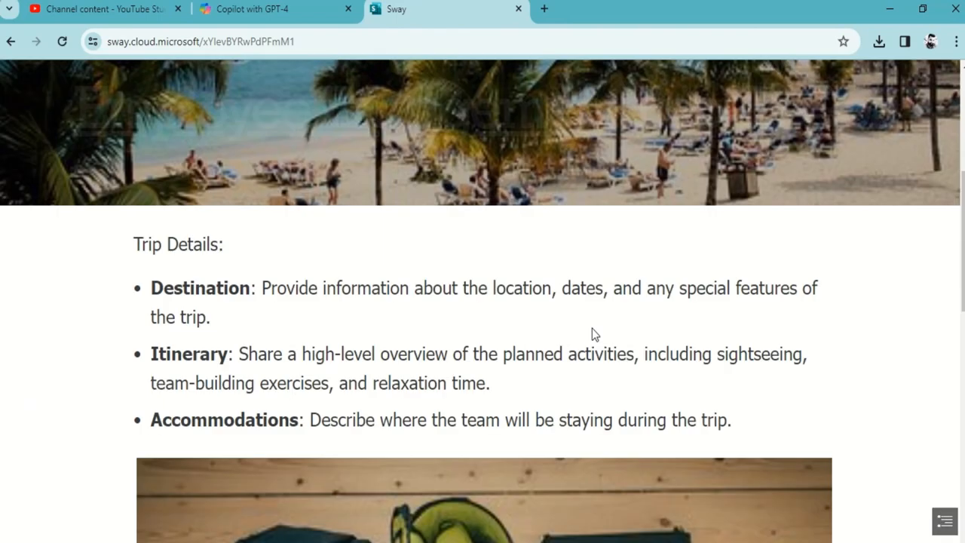
scroll("down", 3)
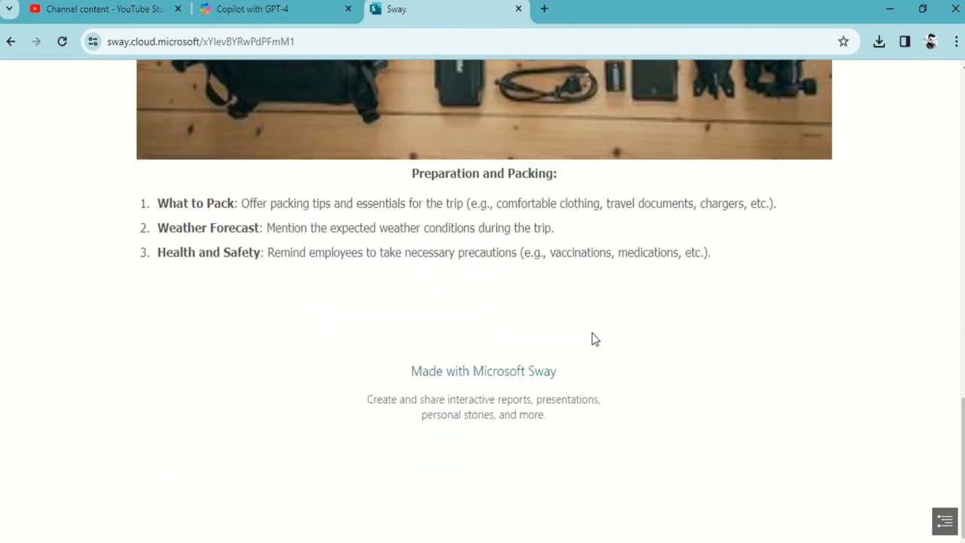
scroll("up", 3)
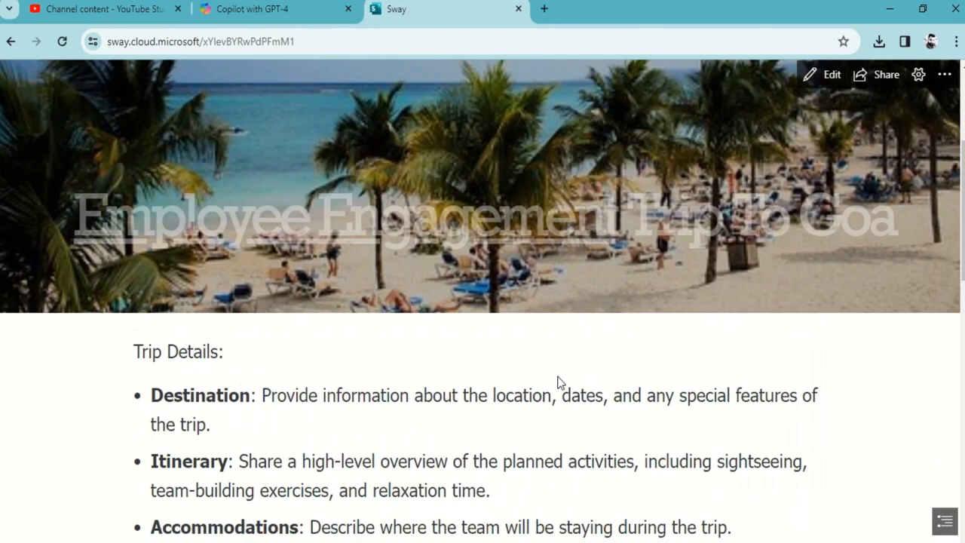
scroll("down", 3)
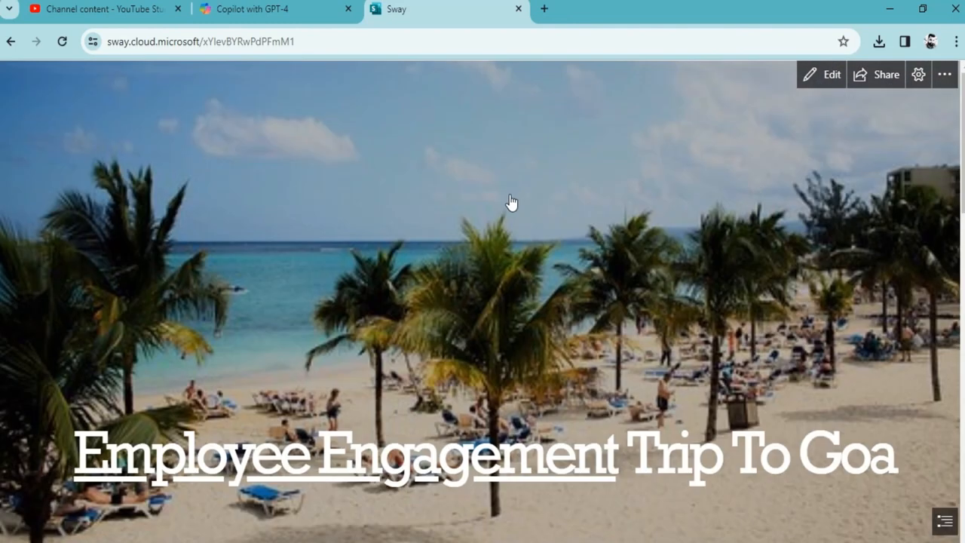
scroll("down", 3)
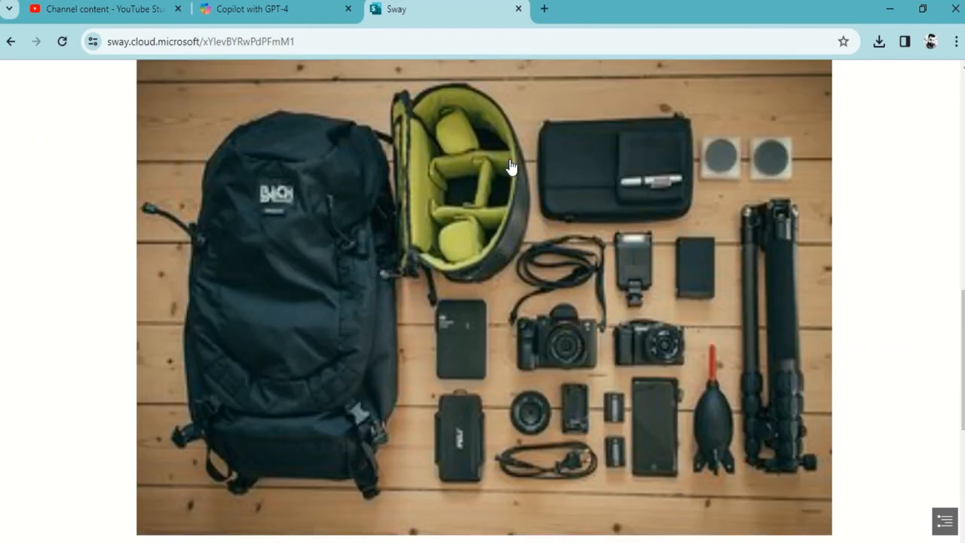
scroll("down", 3)
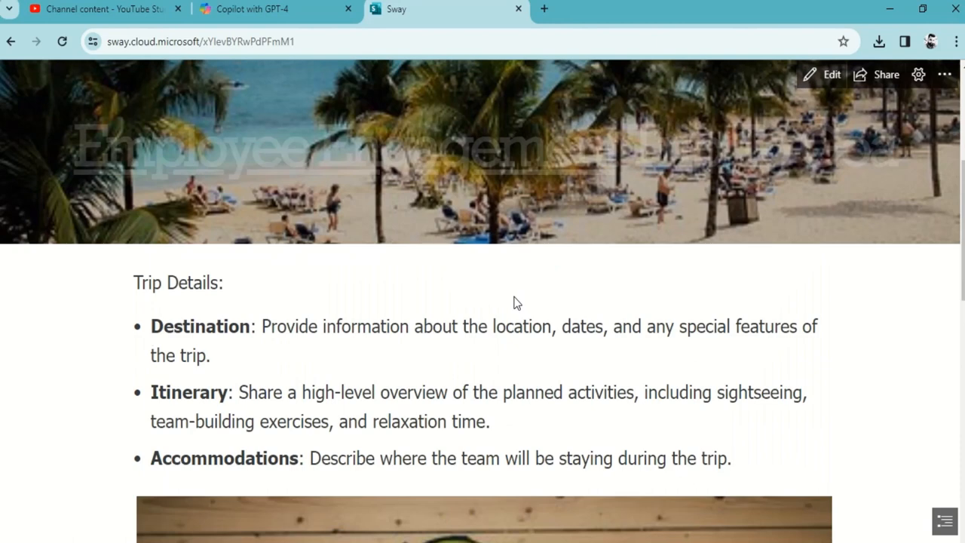
mouse_move(831, 74)
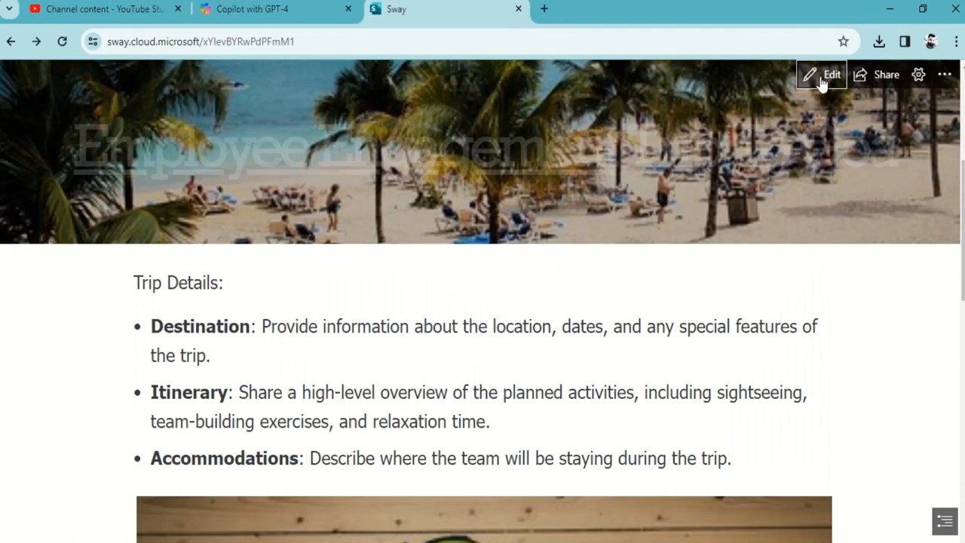
- Return to editing, open the More options menu, and switch to the Copilot chat outline
left_click(832, 73)
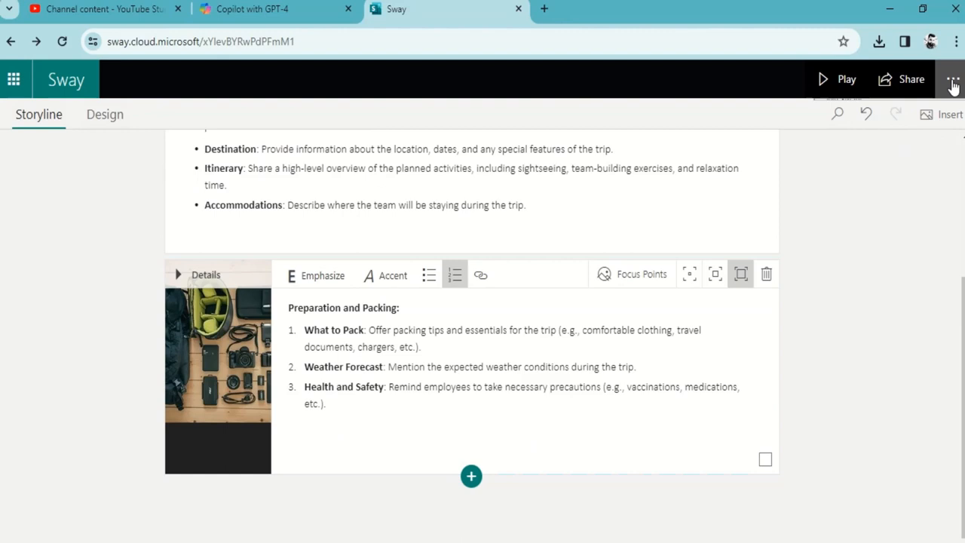
left_click(952, 79)
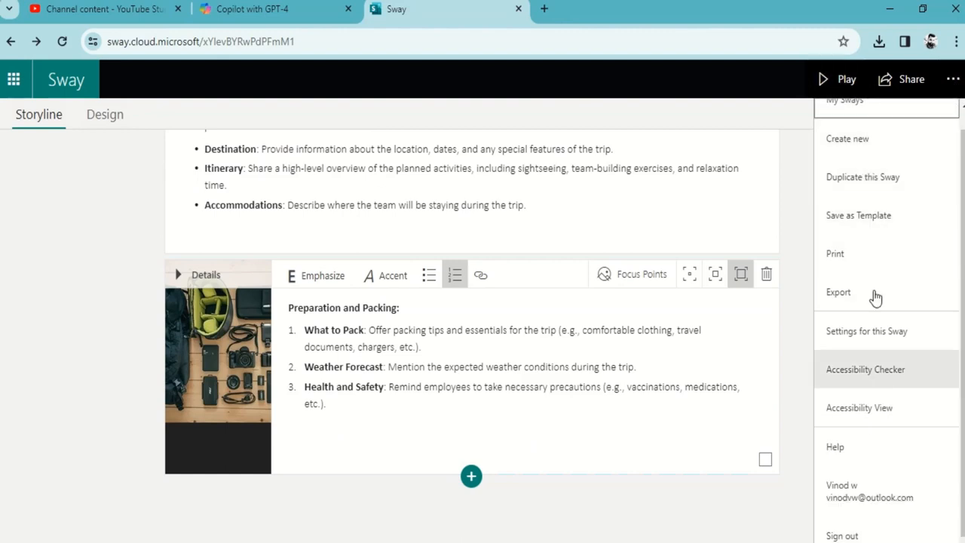
mouse_move(835, 447)
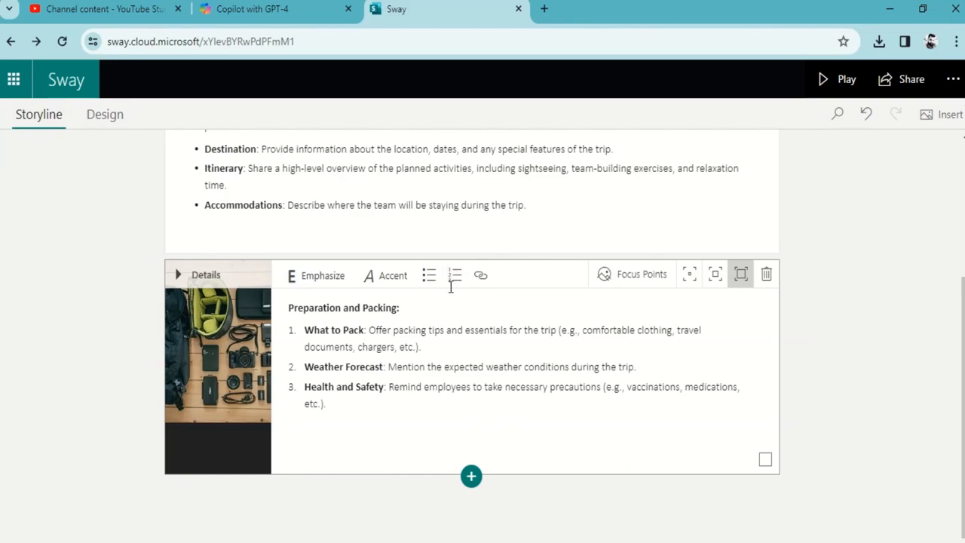
left_click(249, 9)
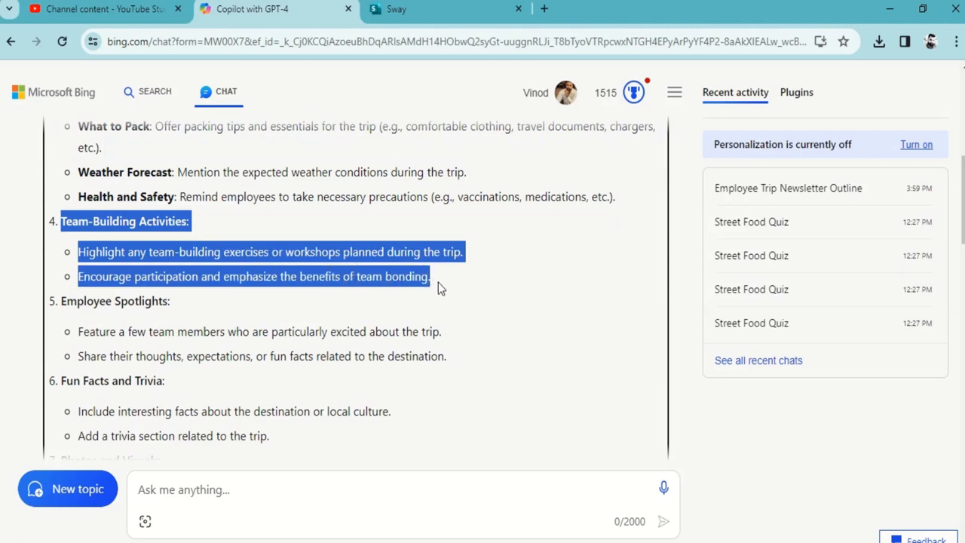
mouse_move(378, 148)
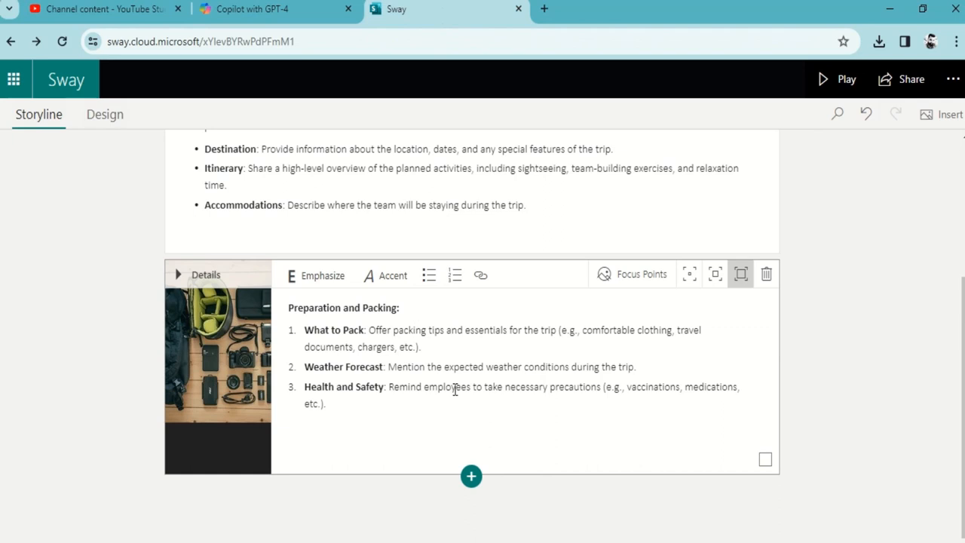
- Upload the Discover Talent Presents Banner image from OneDrive into a new card
left_click(471, 476)
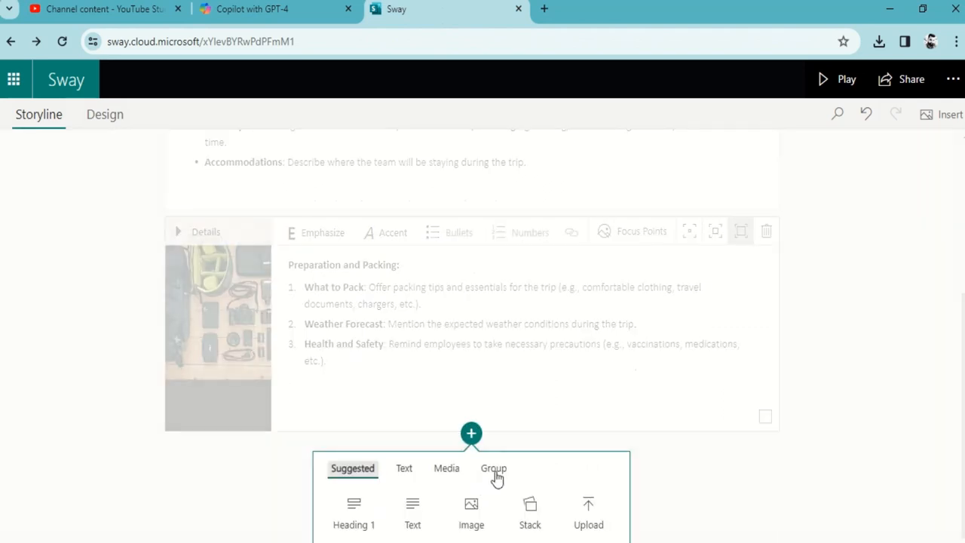
mouse_move(420, 472)
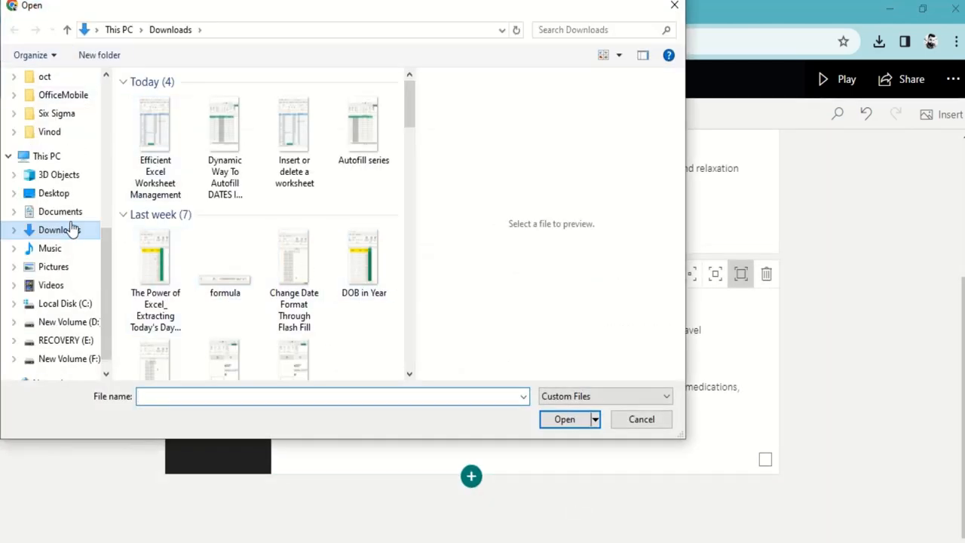
left_click(47, 156)
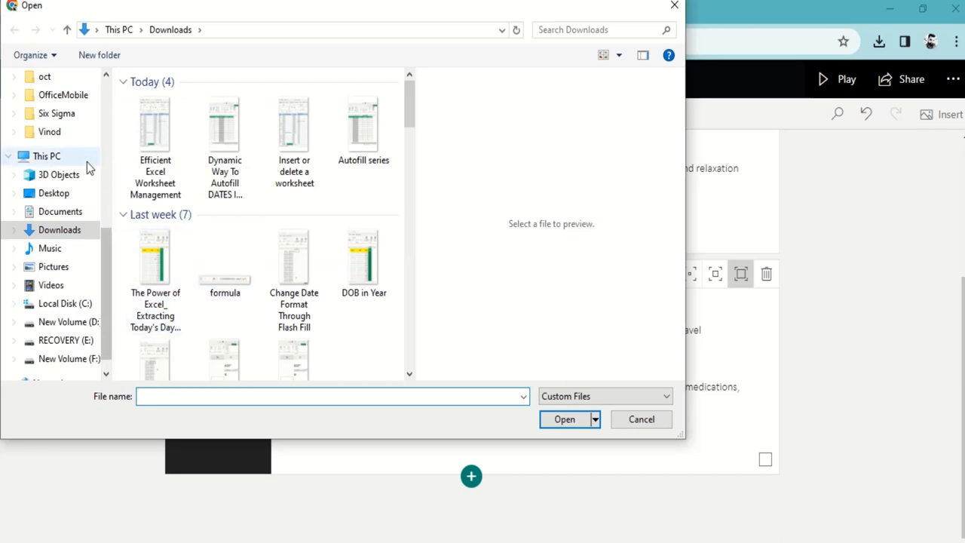
left_click(49, 132)
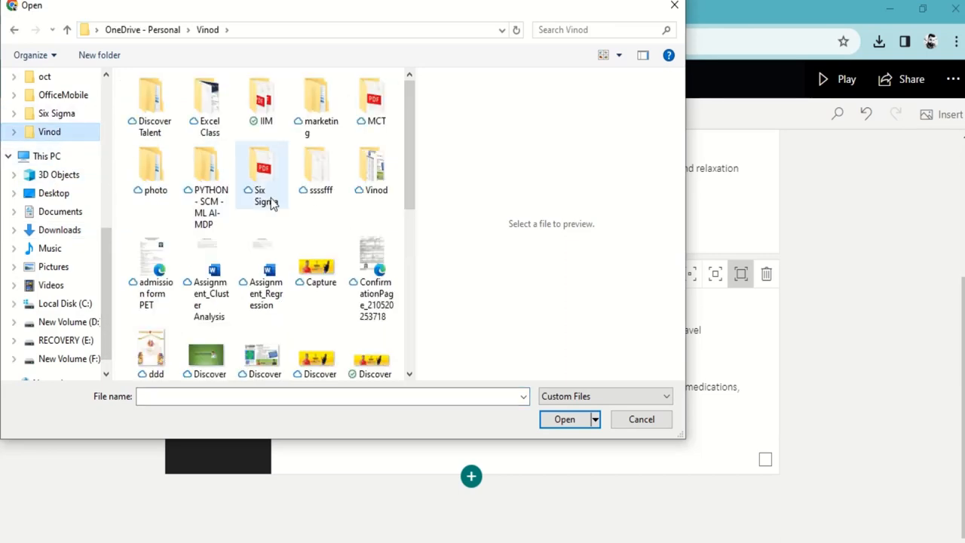
left_click(316, 264)
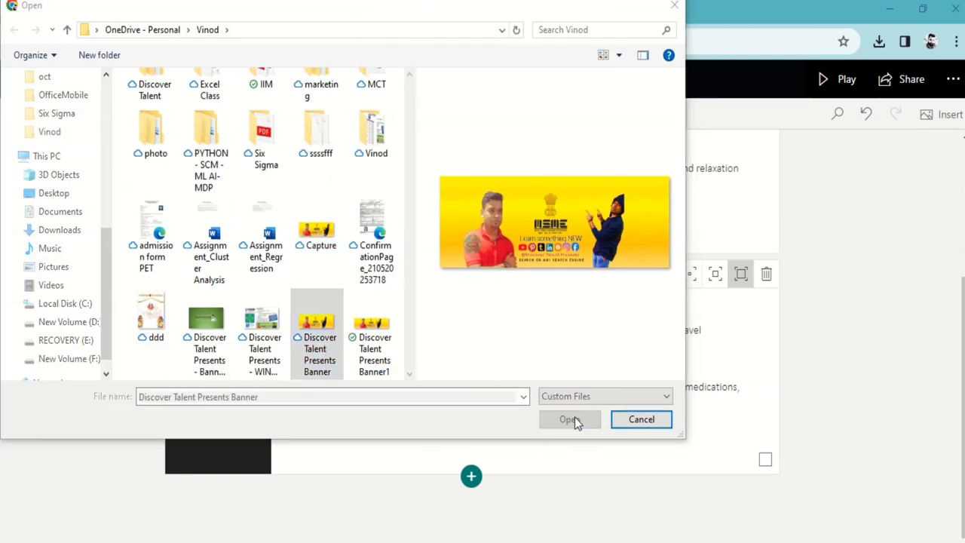
left_click(569, 419)
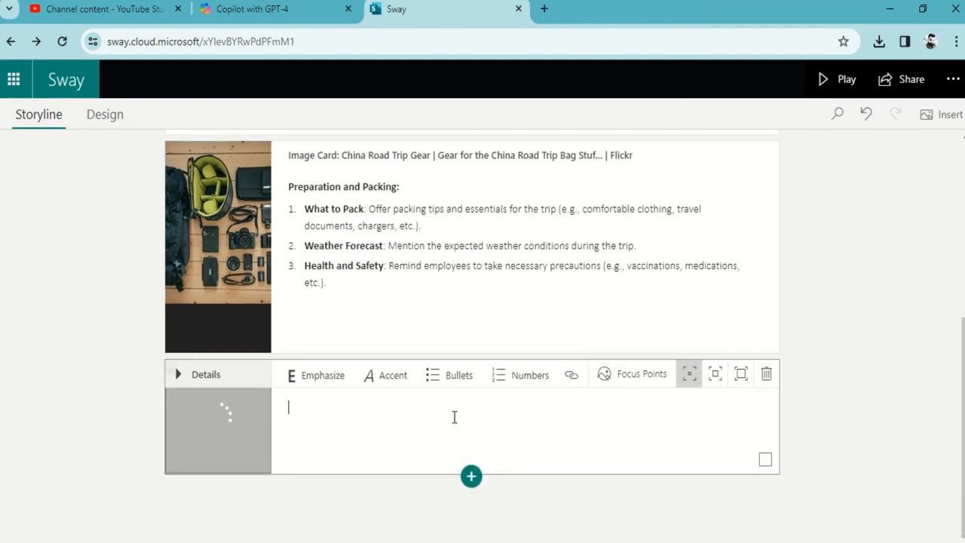
- Type 'Dont forget to join us' as the banner card's text
type("Dont forget to")
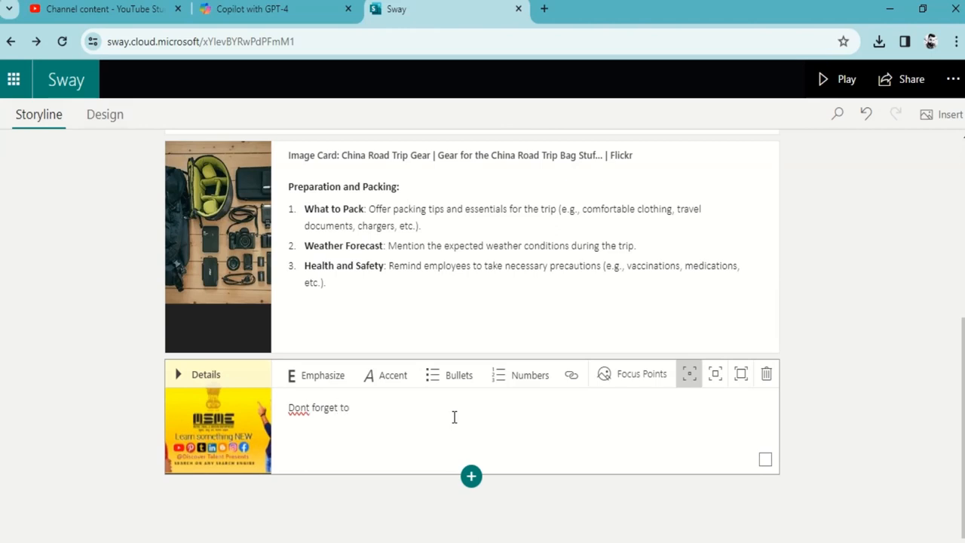
type("join us")
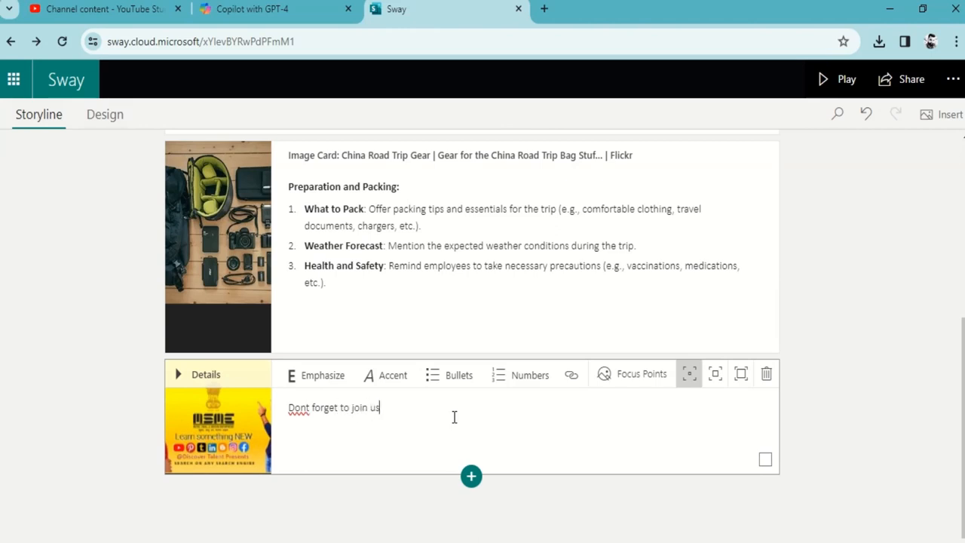
mouse_move(277, 428)
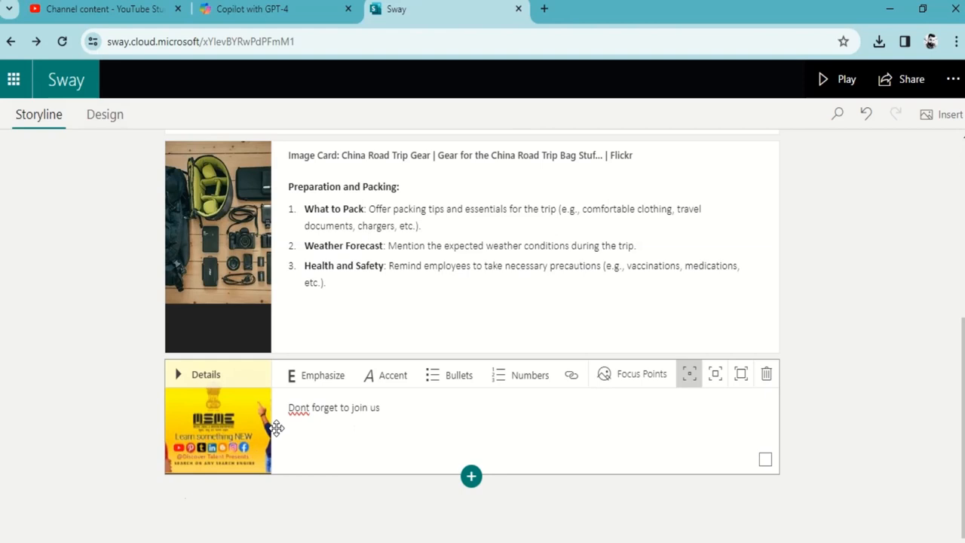
mouse_move(384, 424)
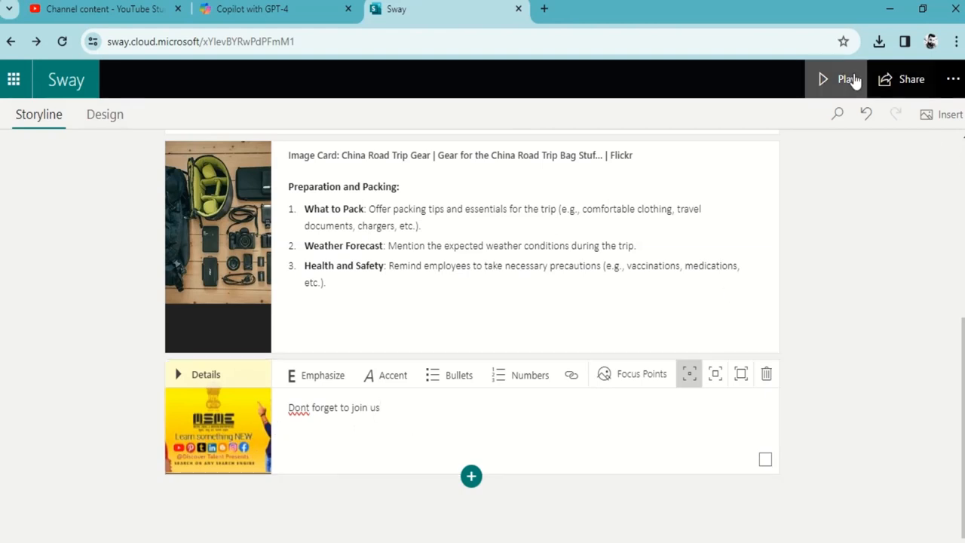
- Preview the newsletter and scroll down to check the banner and its caption
left_click(847, 78)
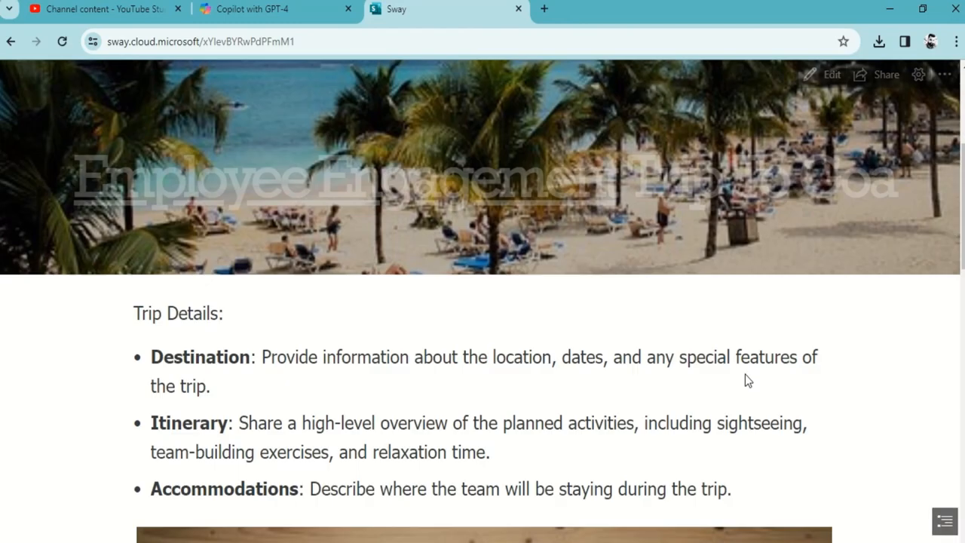
scroll("down", 3)
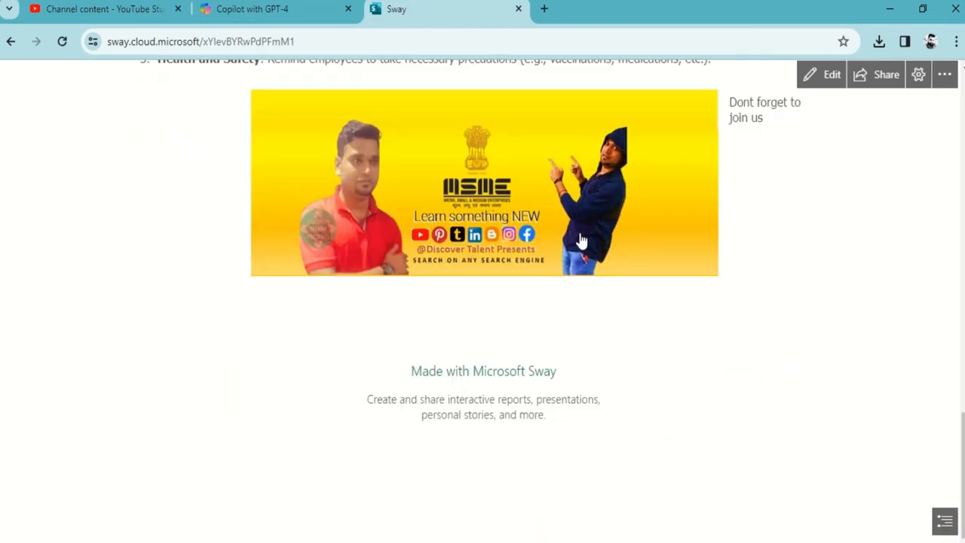
mouse_move(769, 123)
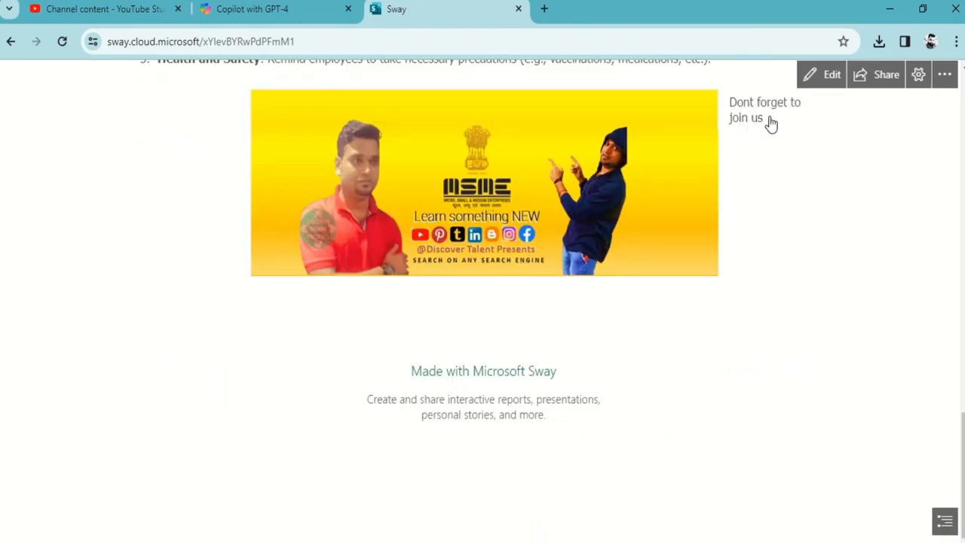
left_click(831, 74)
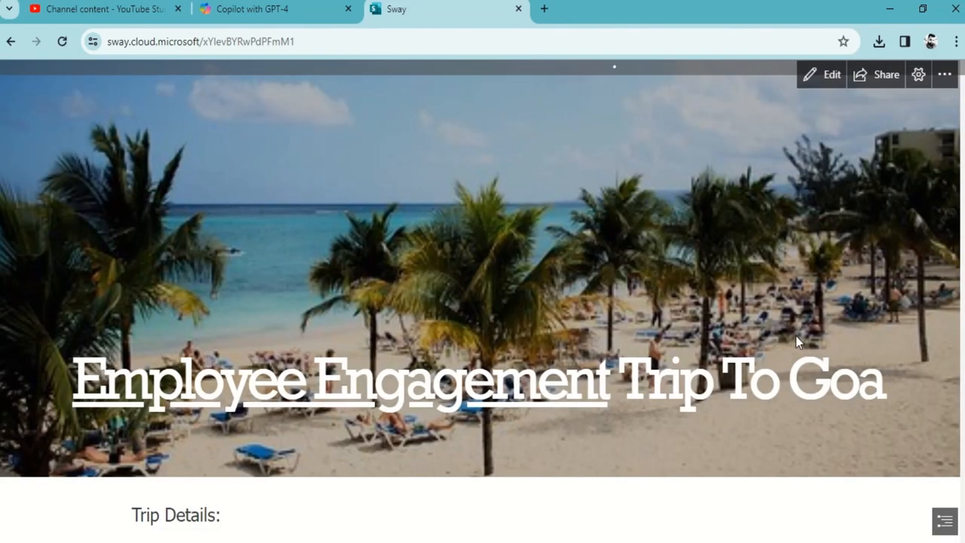
scroll("down", 3)
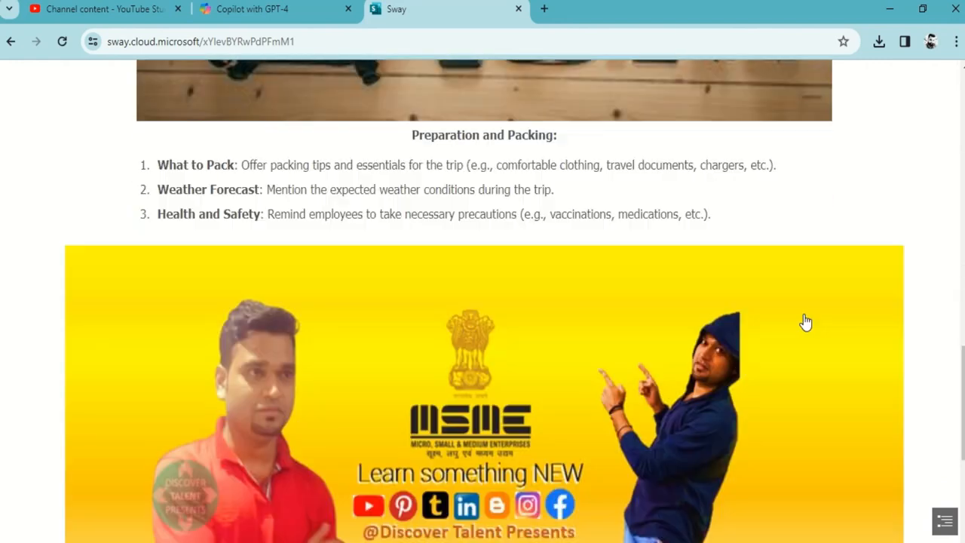
scroll("down", 3)
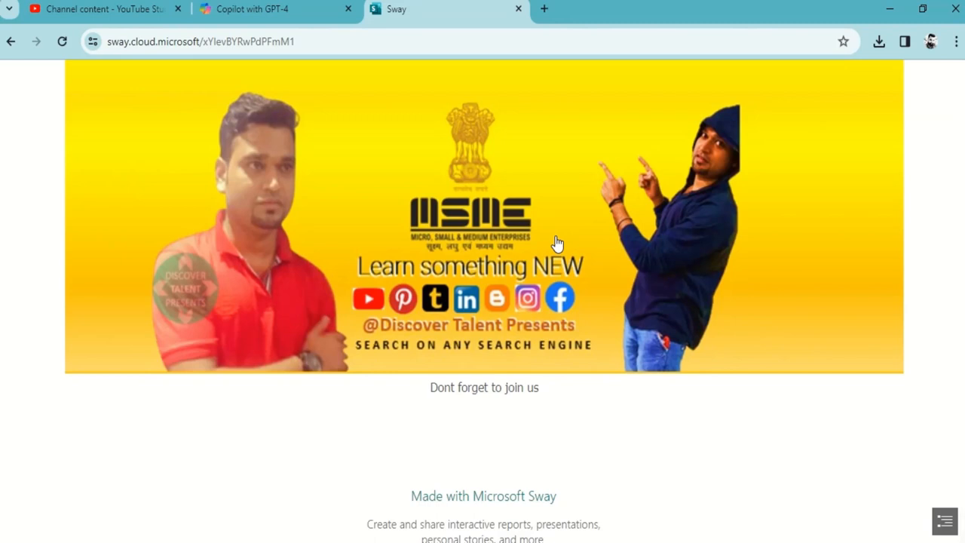
mouse_move(452, 407)
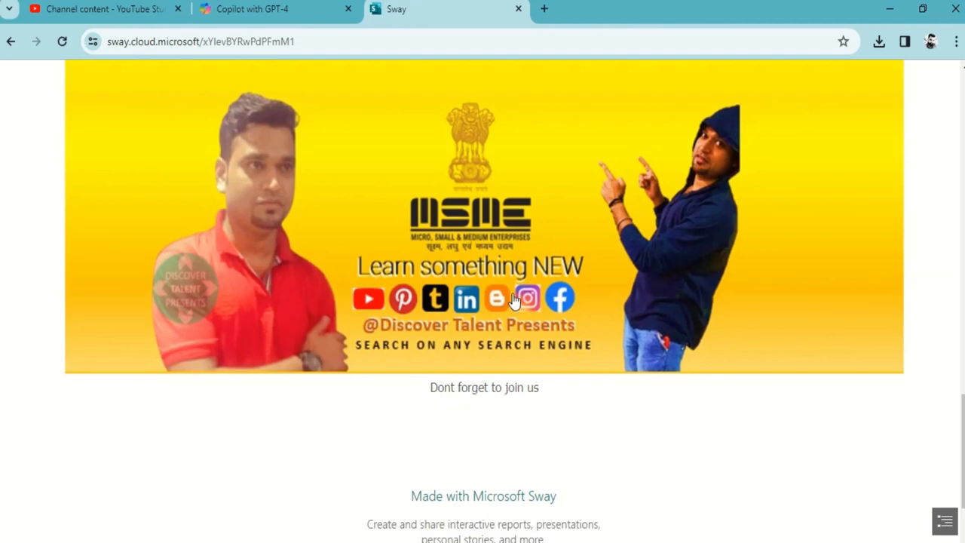
mouse_move(520, 260)
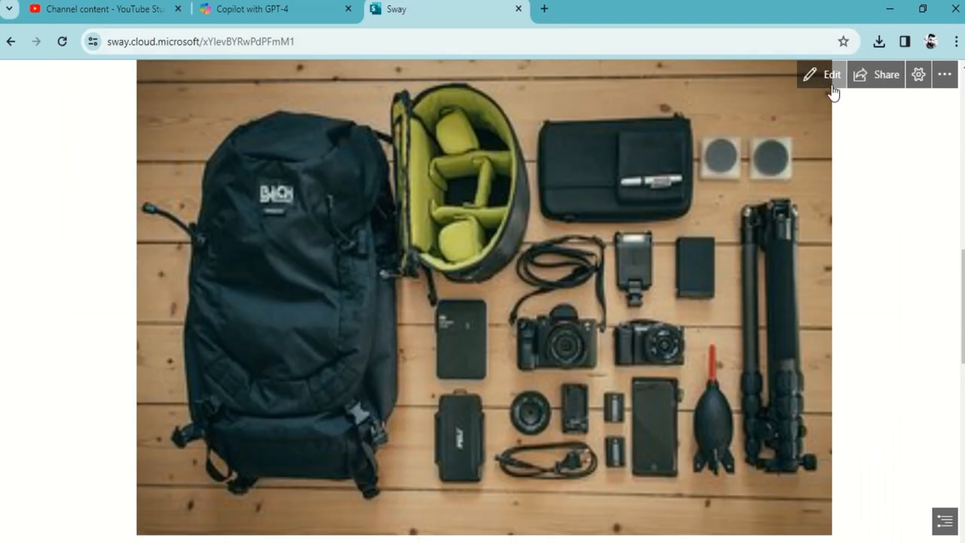
- Give the banner image the largest emphasis, then copy the Team-Building Activities text
left_click(831, 74)
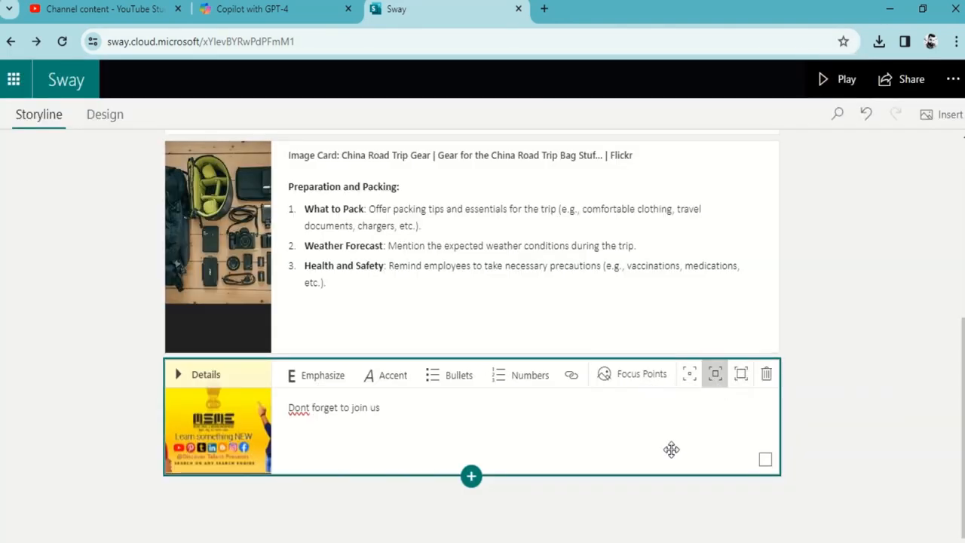
left_click(836, 78)
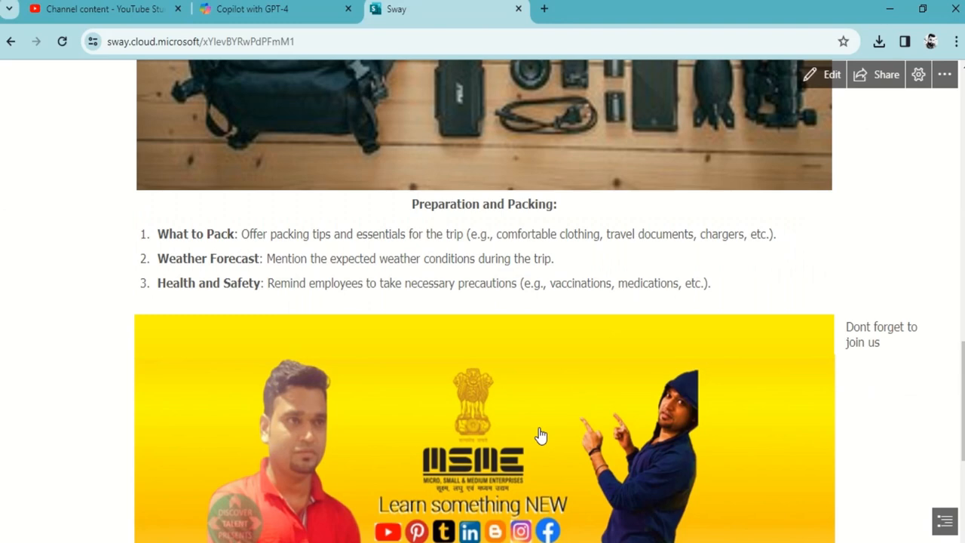
mouse_move(892, 346)
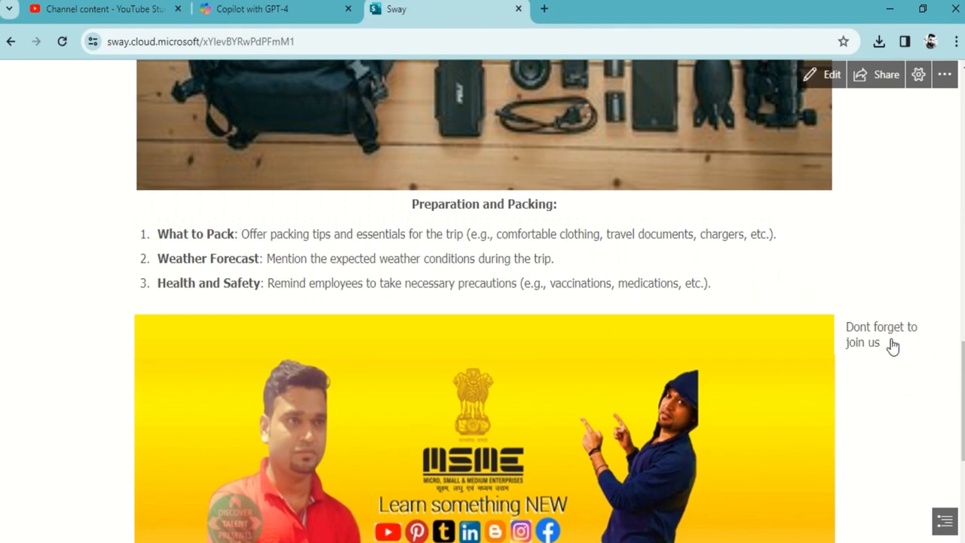
mouse_move(831, 74)
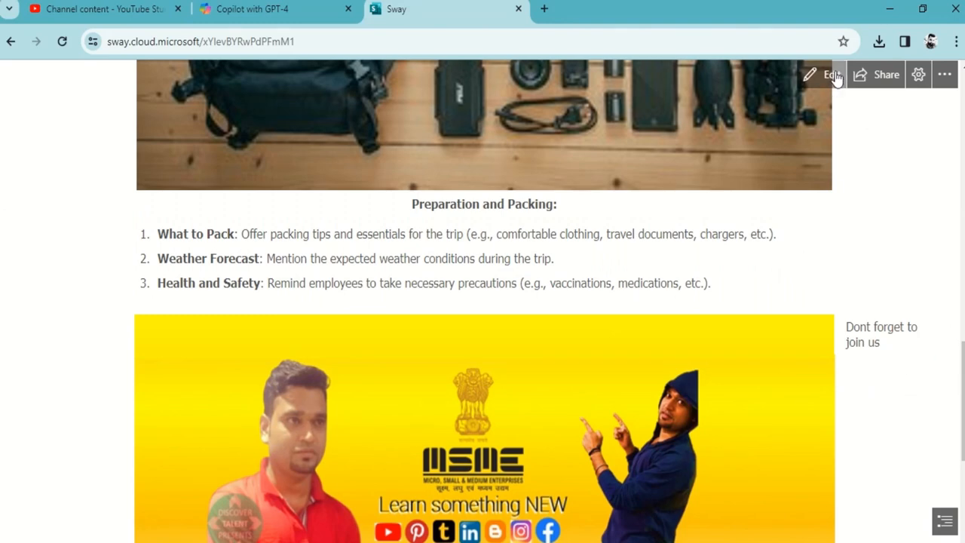
left_click(829, 74)
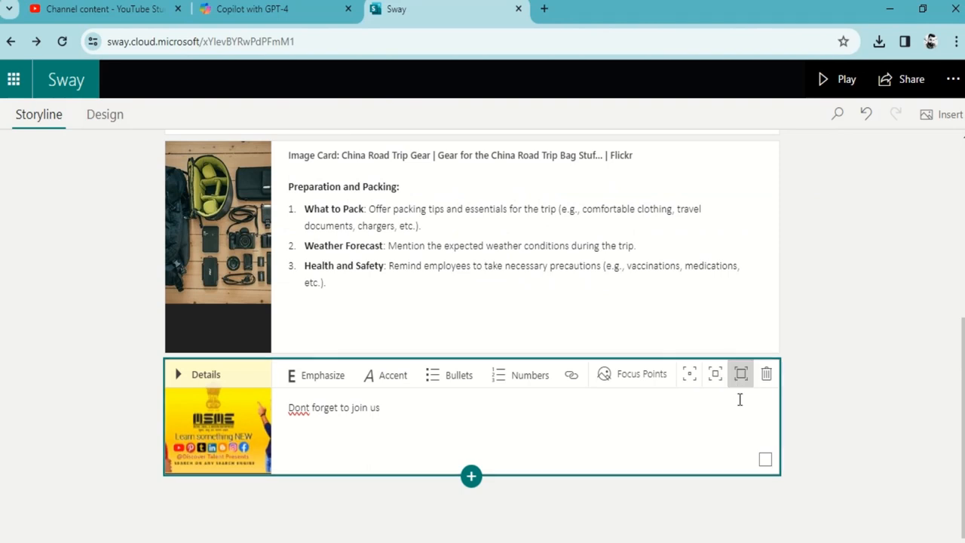
mouse_move(385, 374)
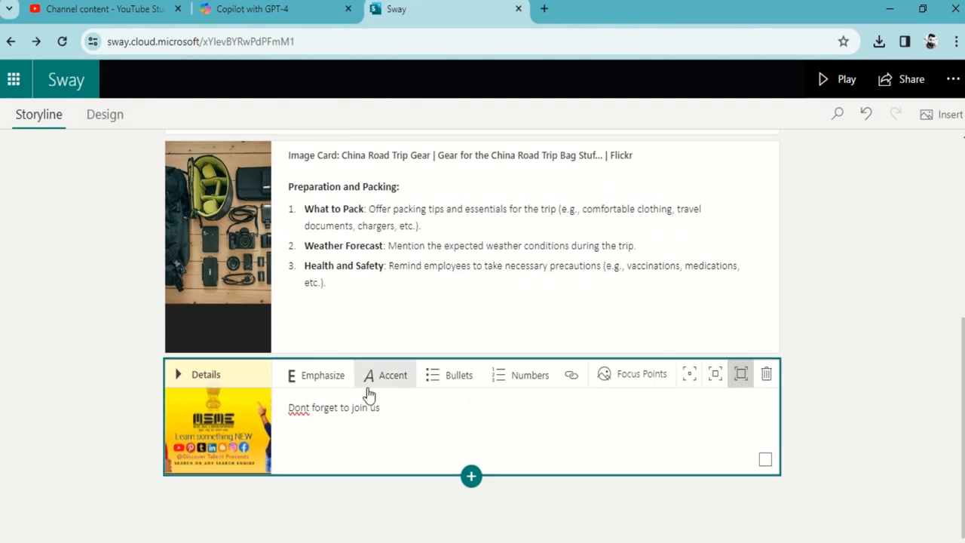
mouse_move(405, 392)
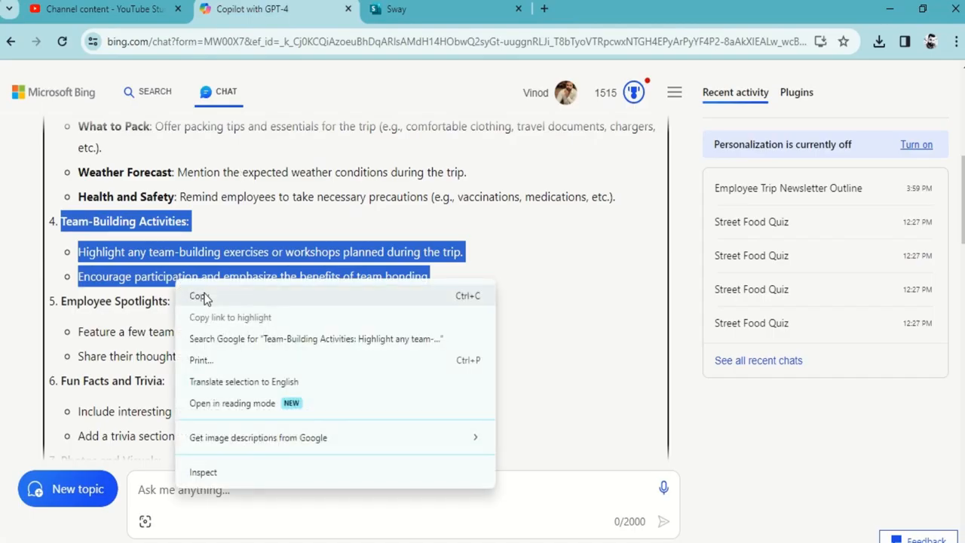
left_click(445, 9)
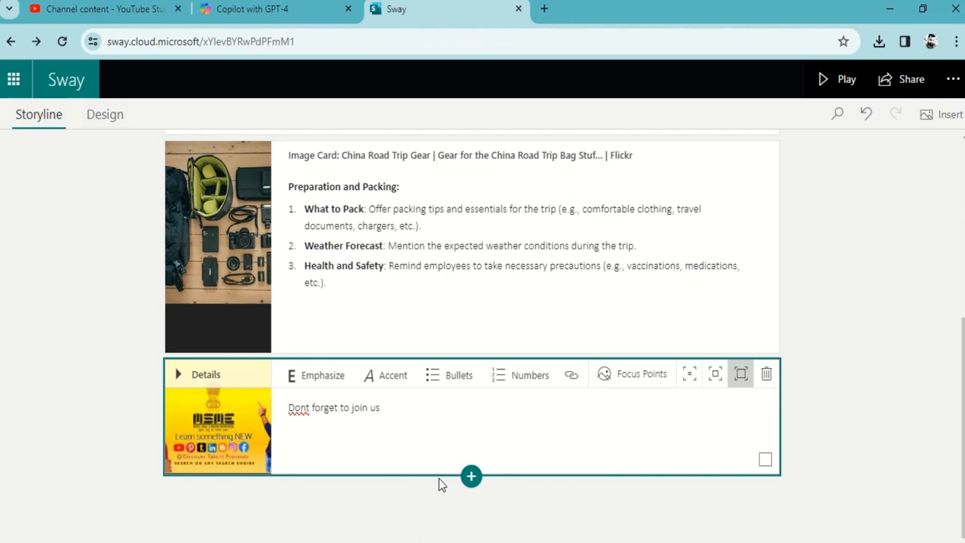
- Add an empty video card below the banner card from the Media options
left_click(471, 475)
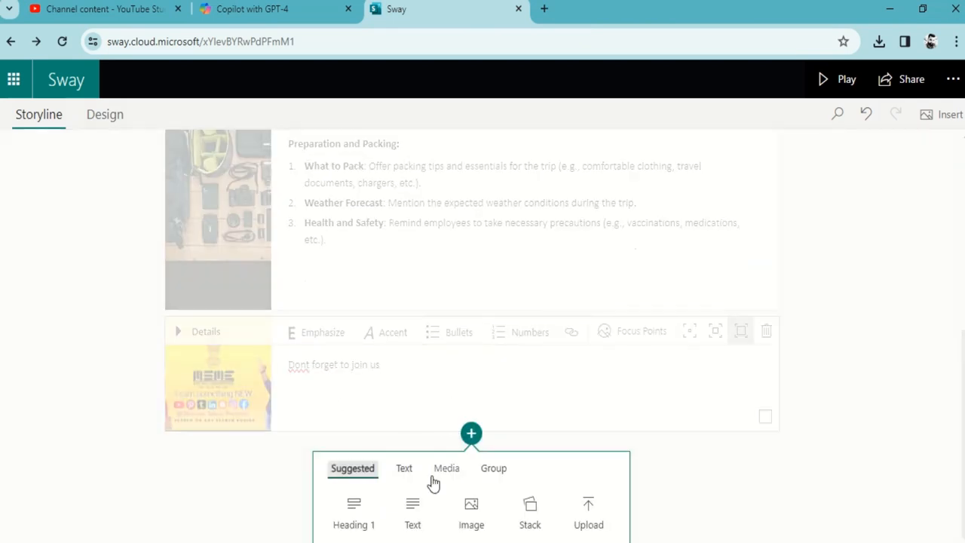
left_click(404, 468)
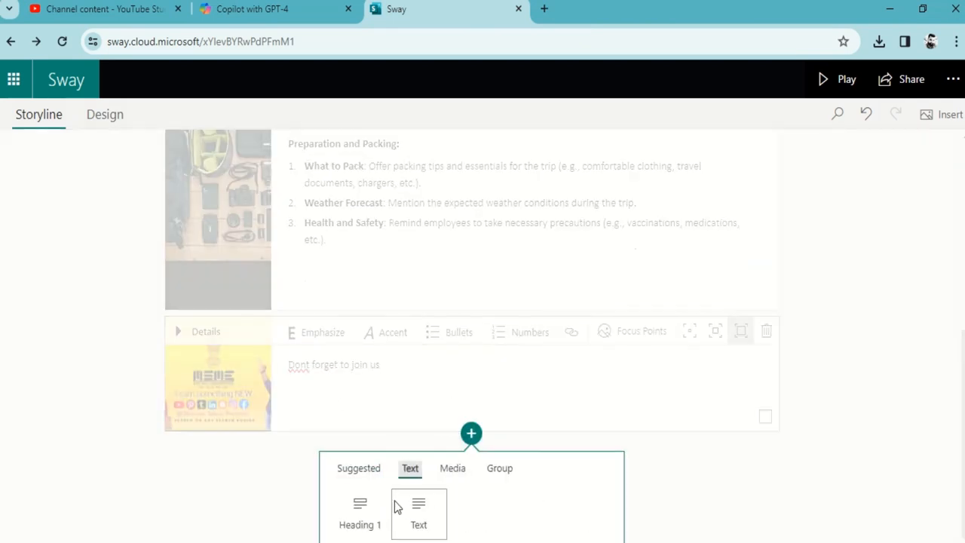
left_click(446, 468)
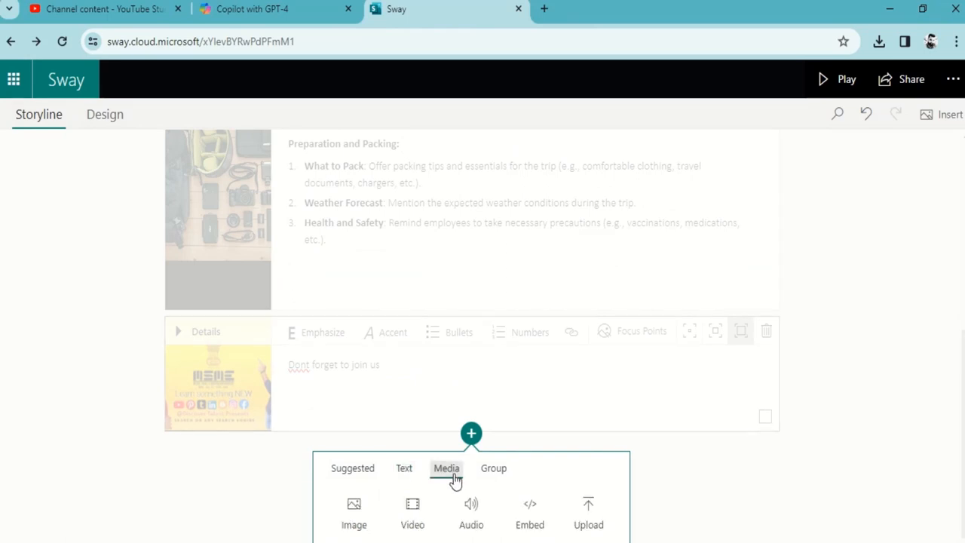
mouse_move(471, 513)
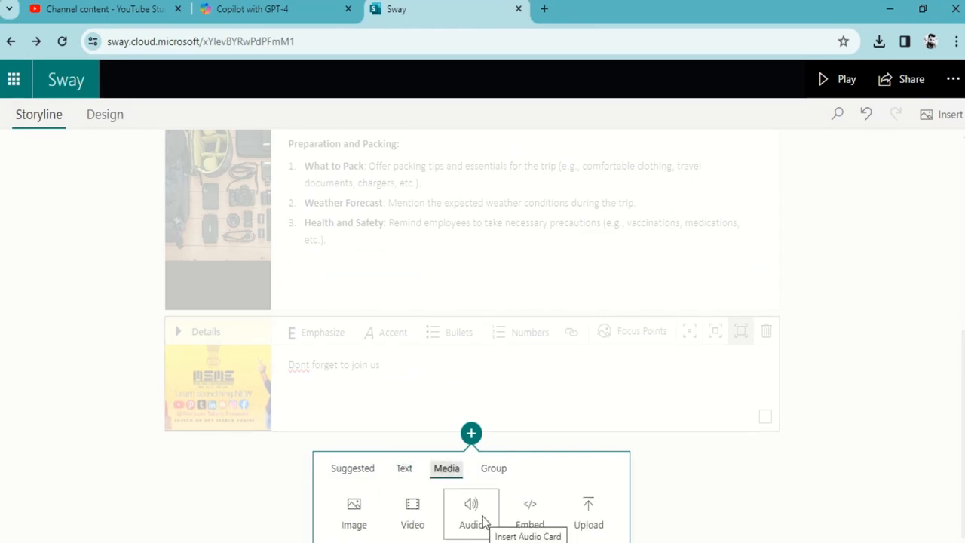
mouse_move(530, 513)
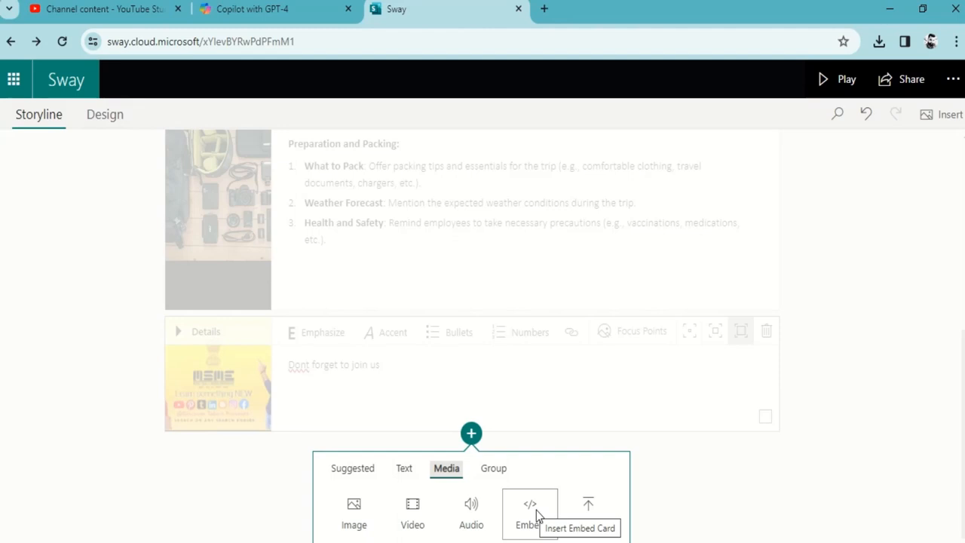
mouse_move(413, 512)
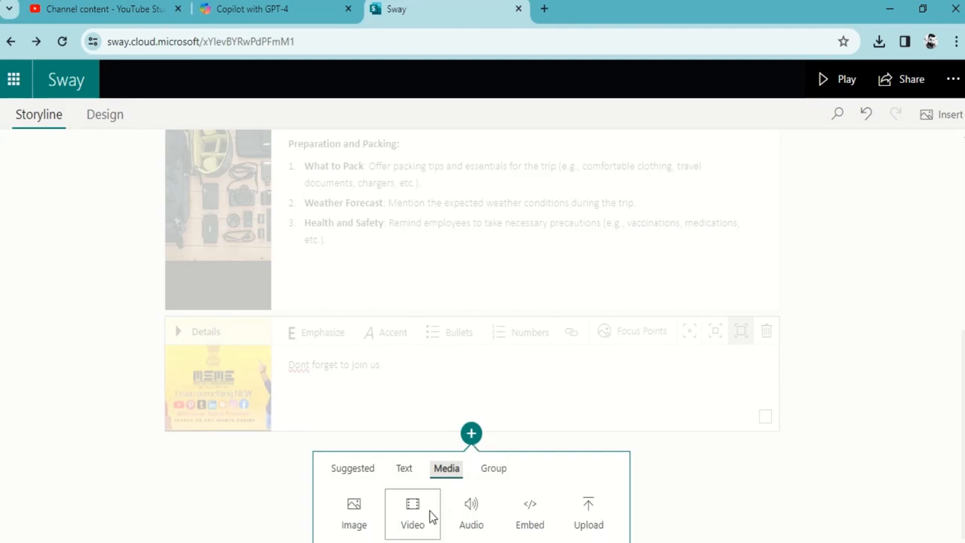
left_click(412, 512)
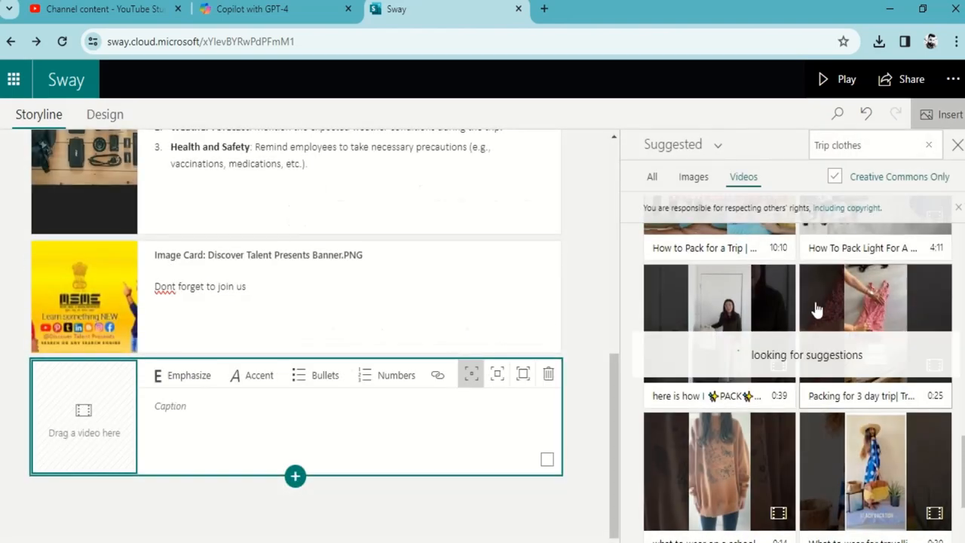
- Switch the Insert pane to Images and browse results for 'Trip'
left_click(692, 177)
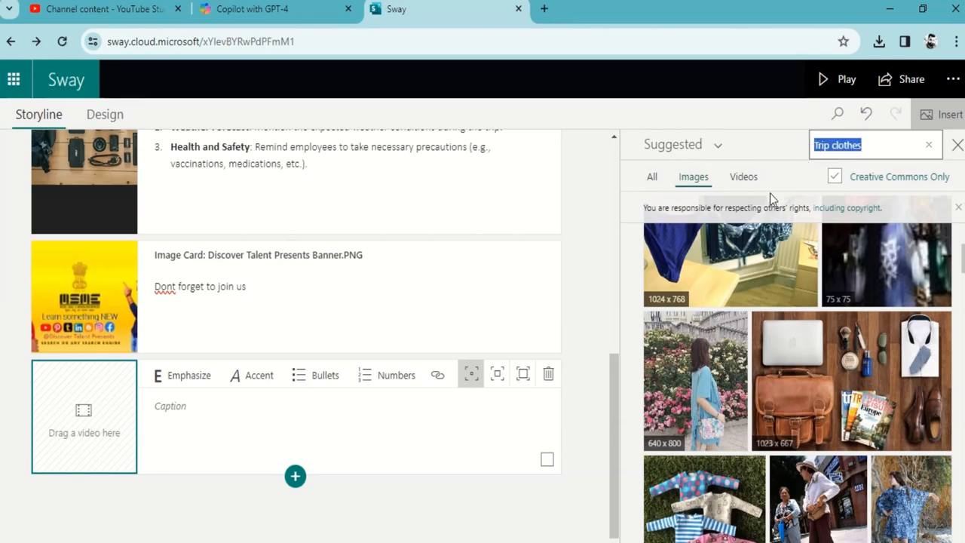
type("Tip")
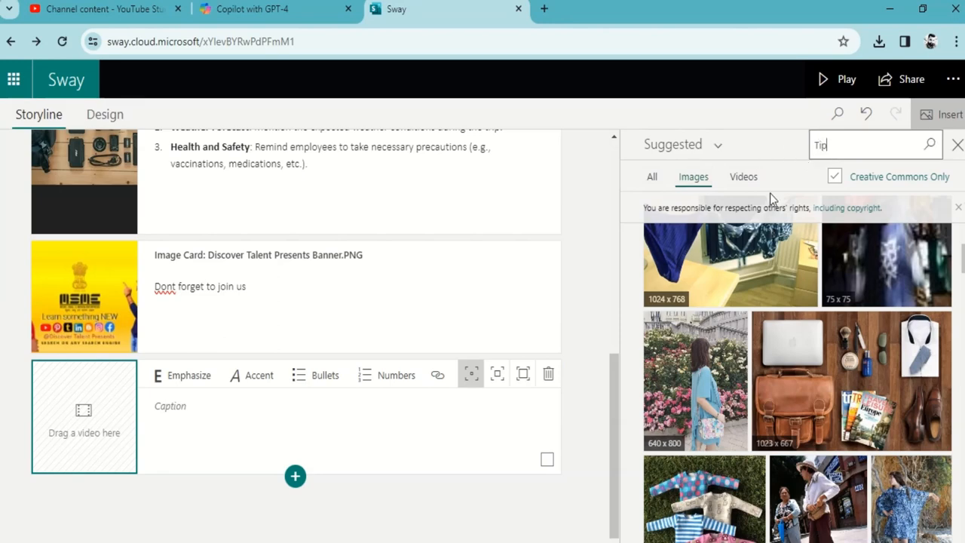
type("rip")
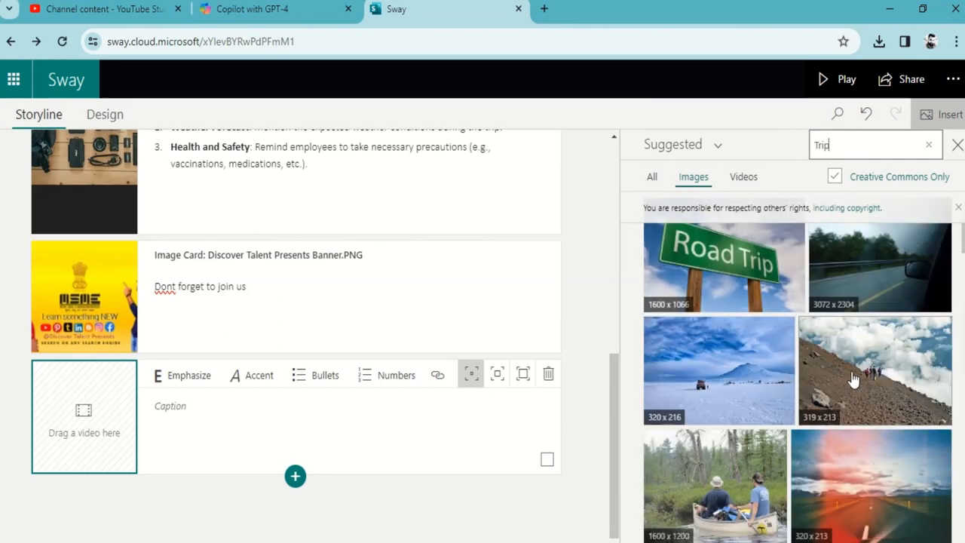
scroll("down", 3)
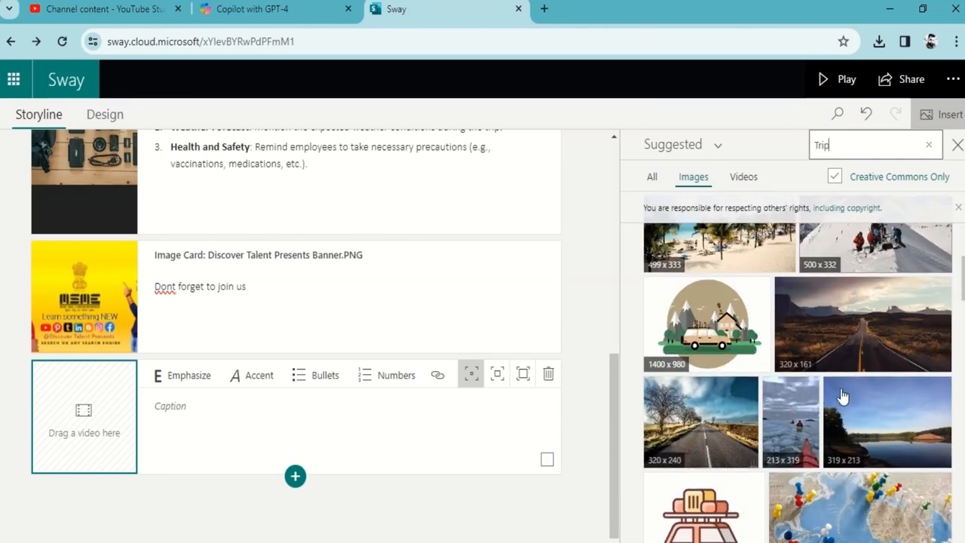
scroll("down", 3)
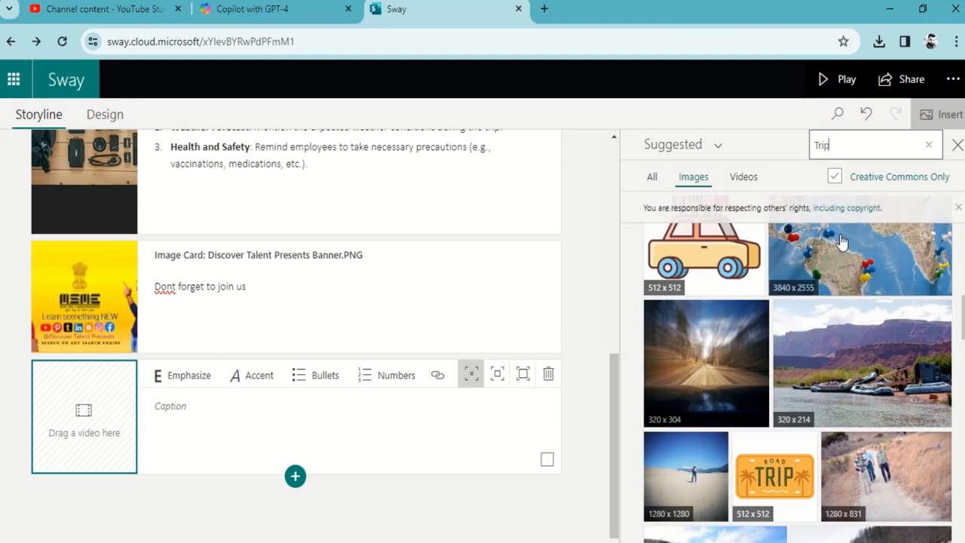
- Search images for 'car video' and scroll the results
type("car video")
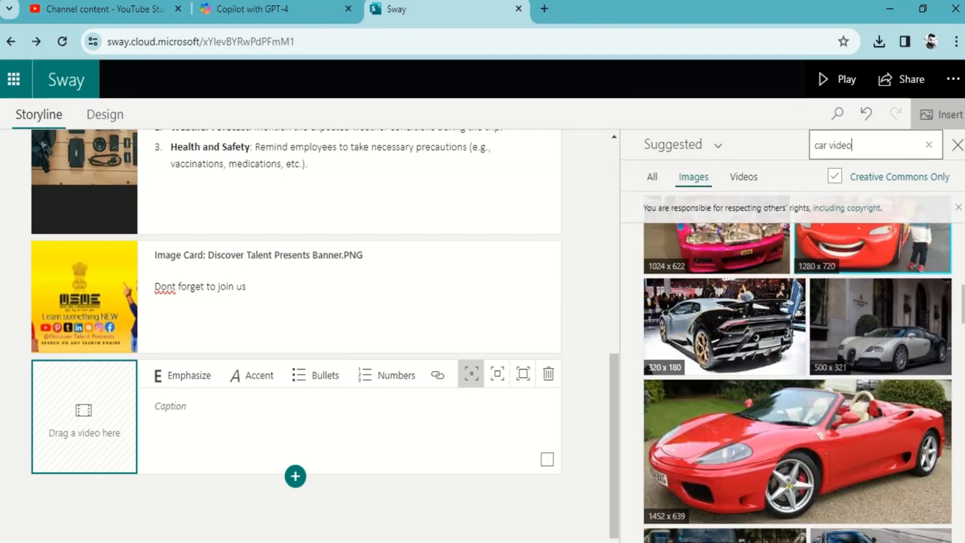
scroll("down", 3)
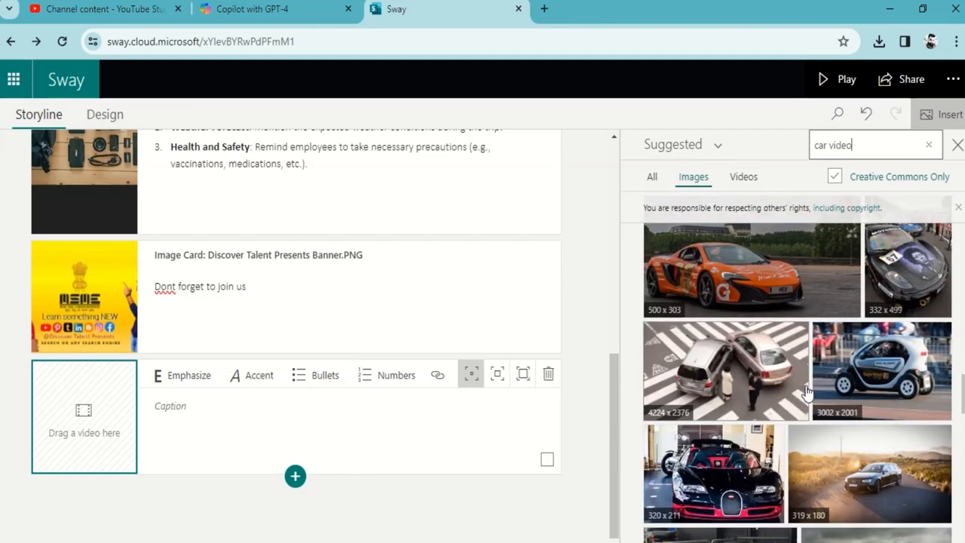
scroll("down", 3)
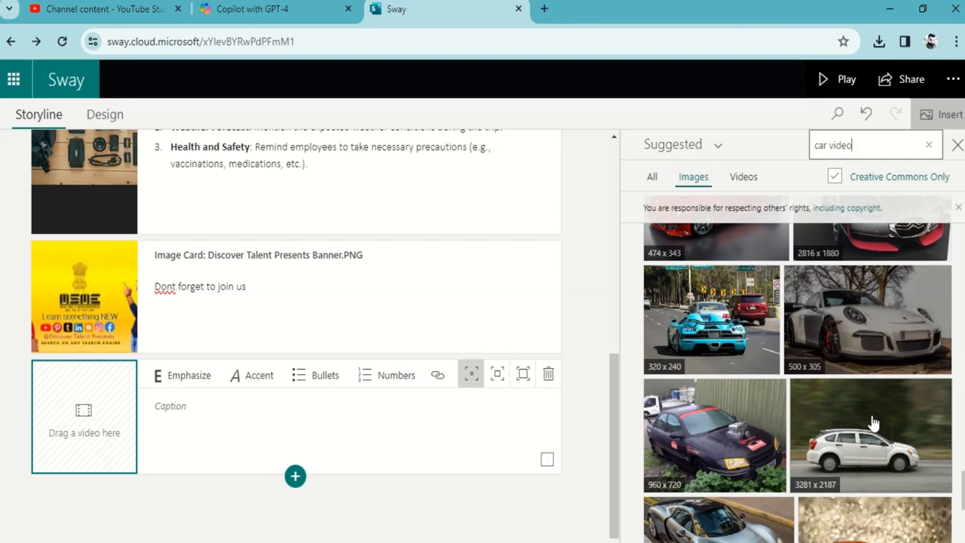
- Insert the white car photo into the new card
left_click(871, 434)
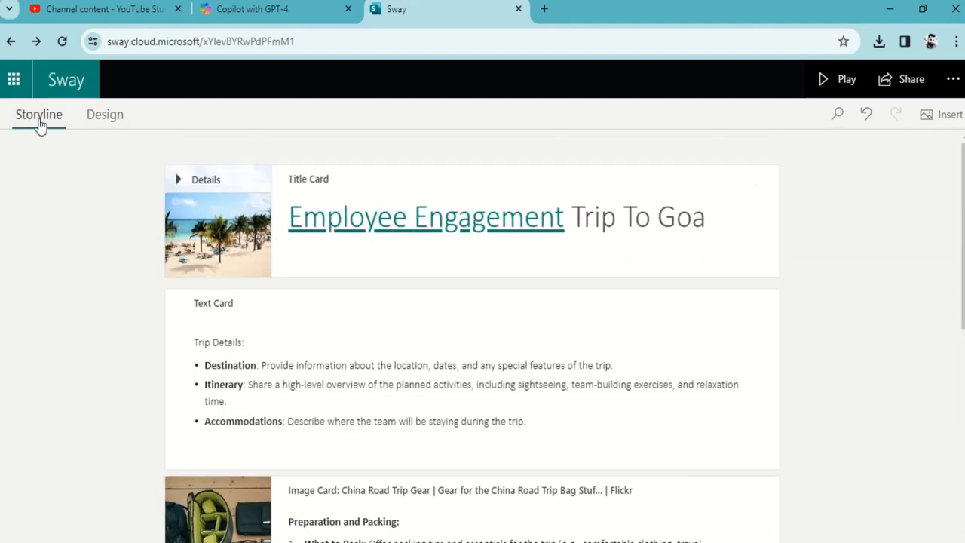
mouse_move(55, 138)
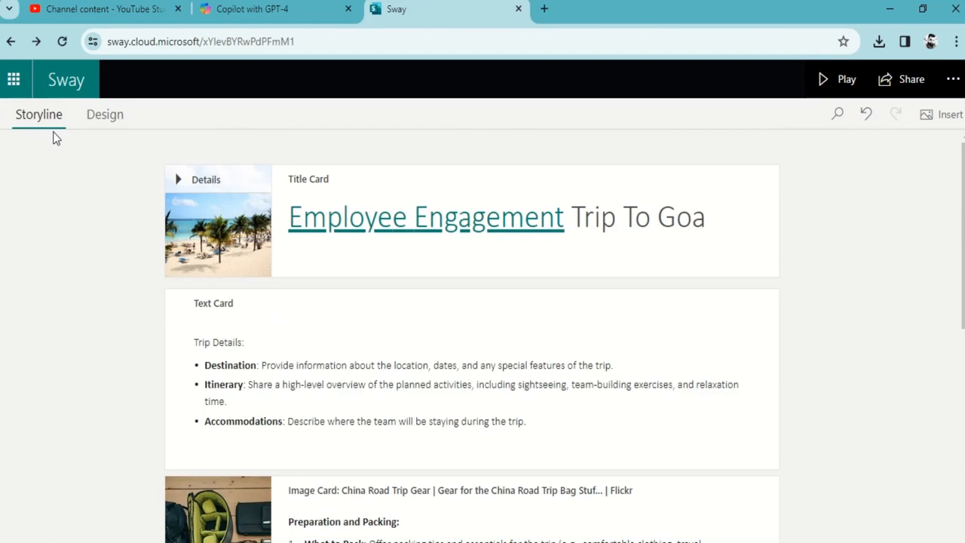
mouse_move(61, 144)
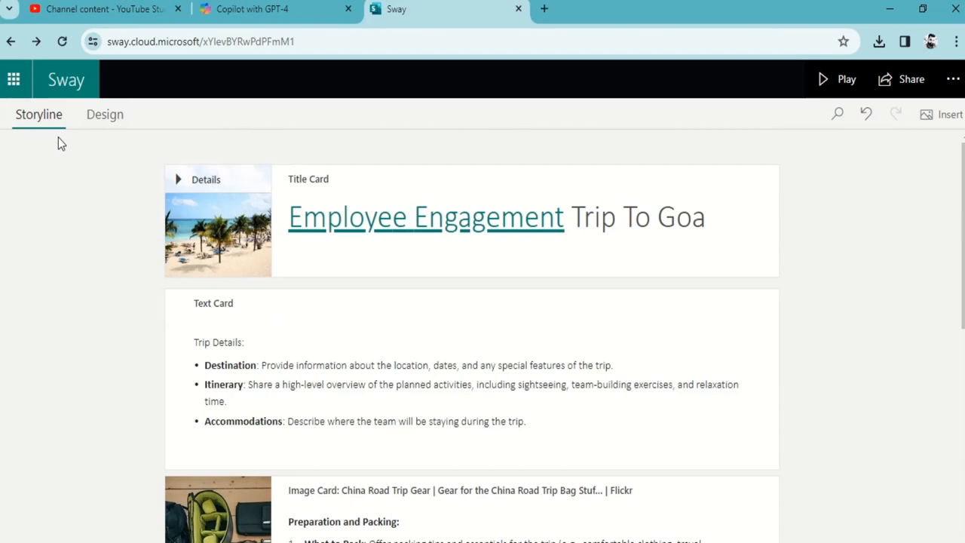
mouse_move(105, 114)
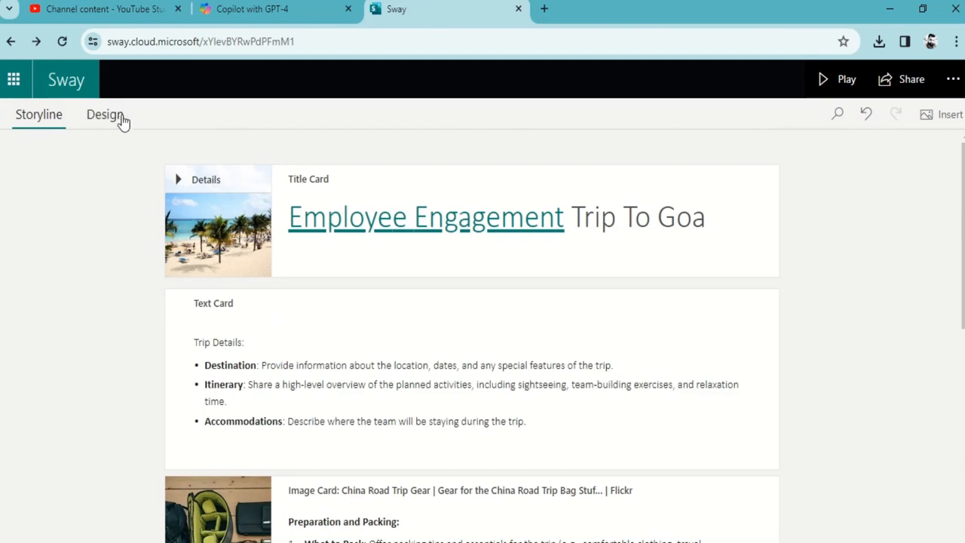
mouse_move(104, 114)
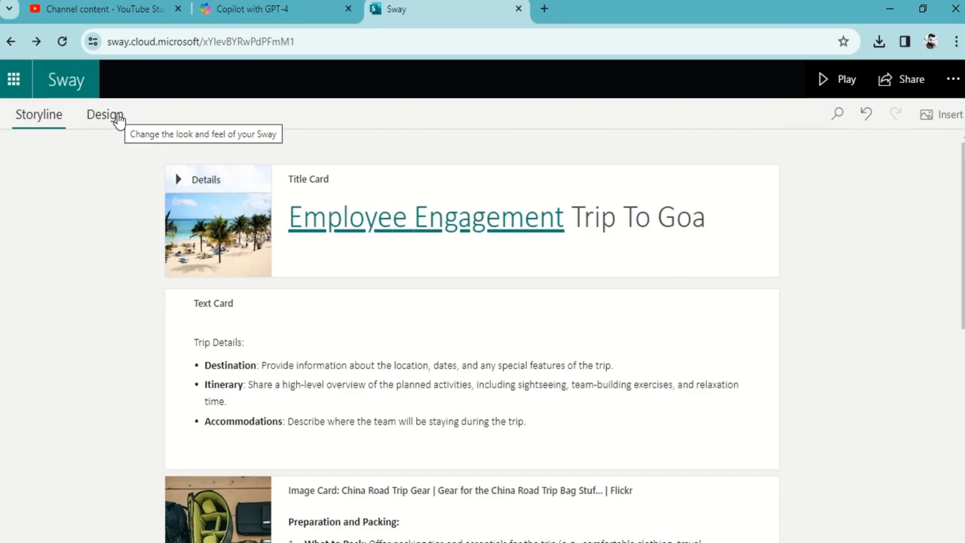
- Switch between the Design preview and the Storyline to check the car-photo card
left_click(105, 114)
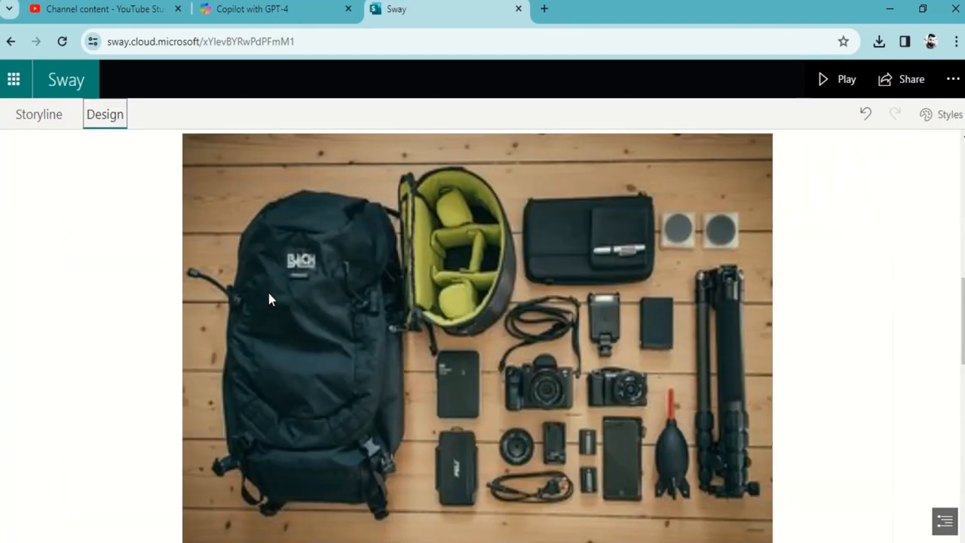
left_click(38, 114)
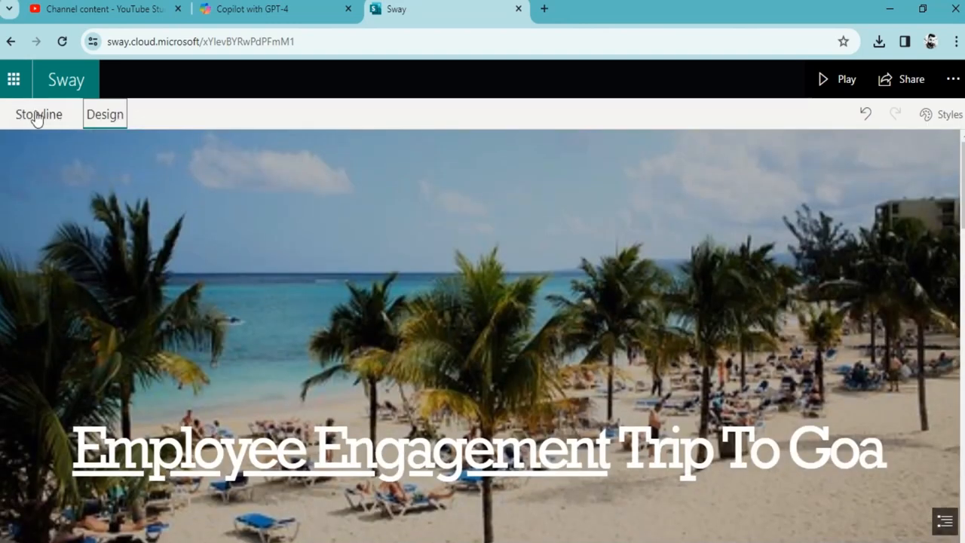
left_click(38, 113)
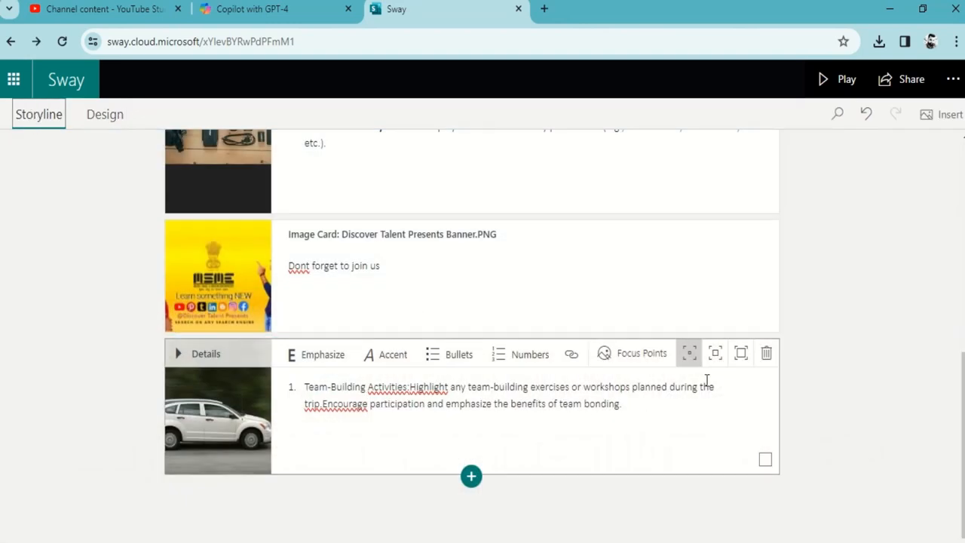
mouse_move(740, 352)
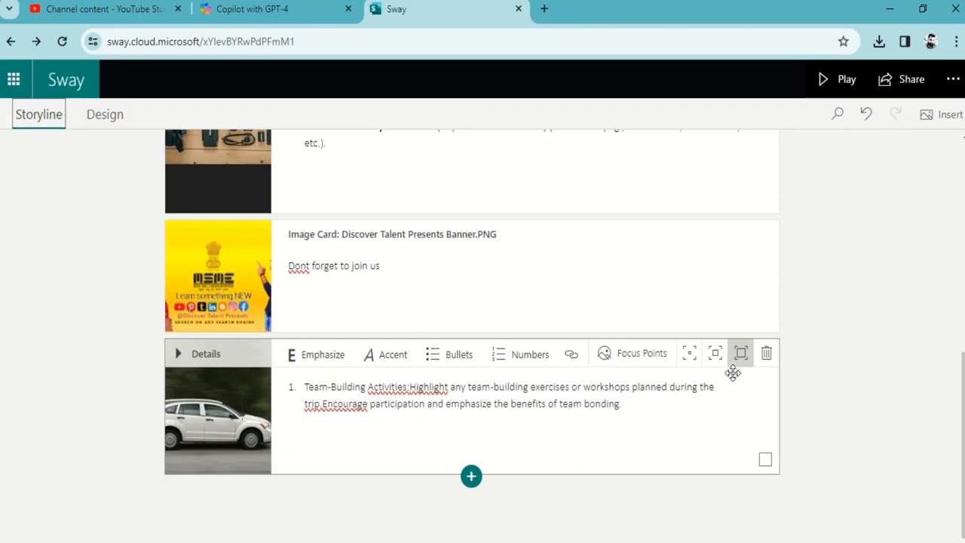
left_click(104, 114)
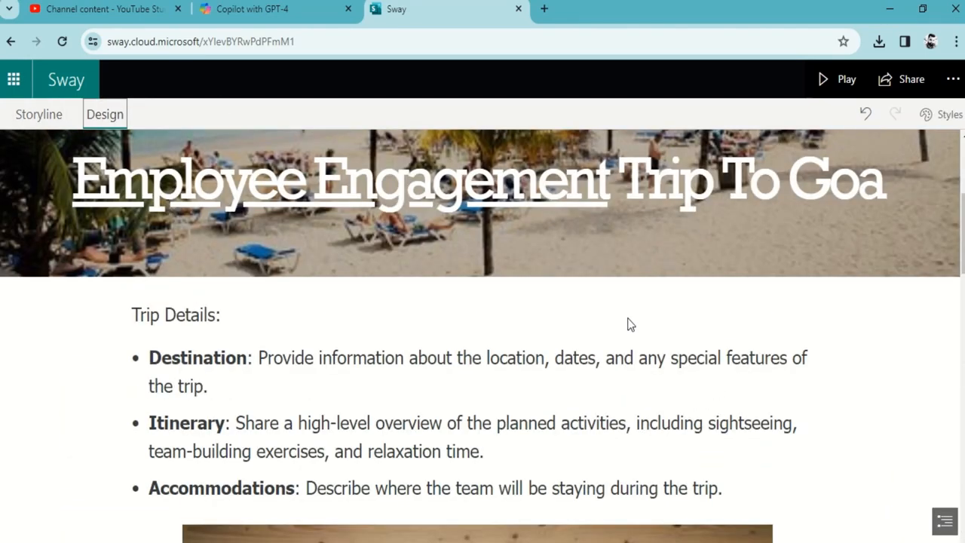
- Scroll the design preview and open the layout and style options
scroll("down", 3)
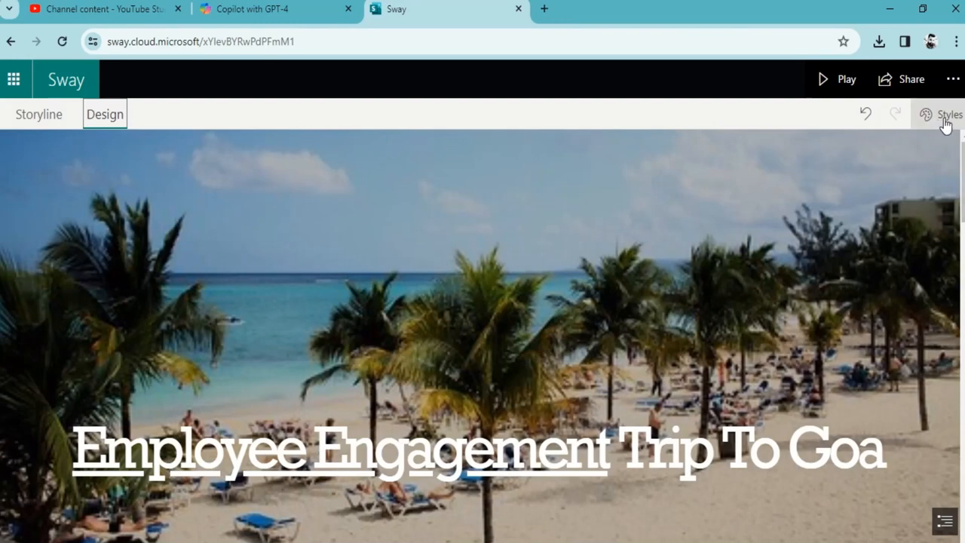
left_click(947, 114)
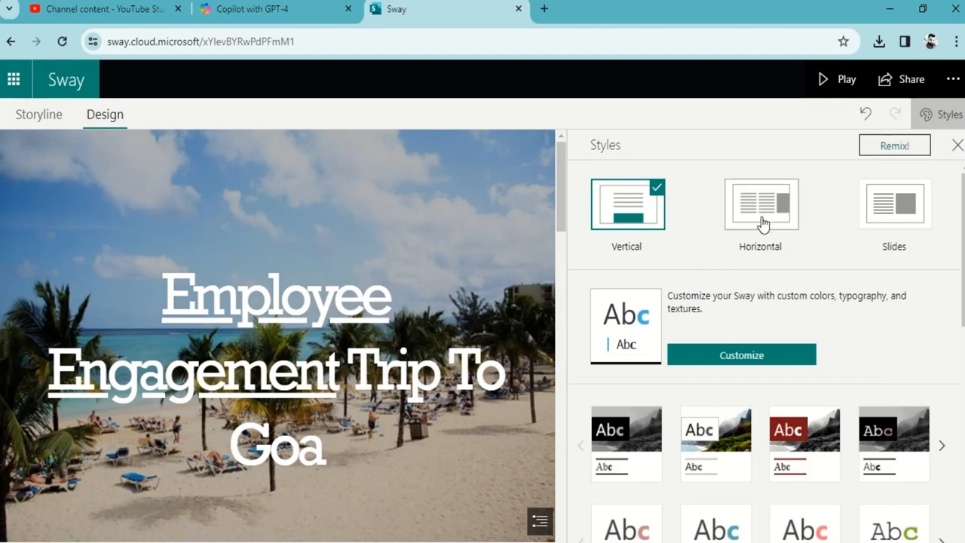
mouse_move(628, 219)
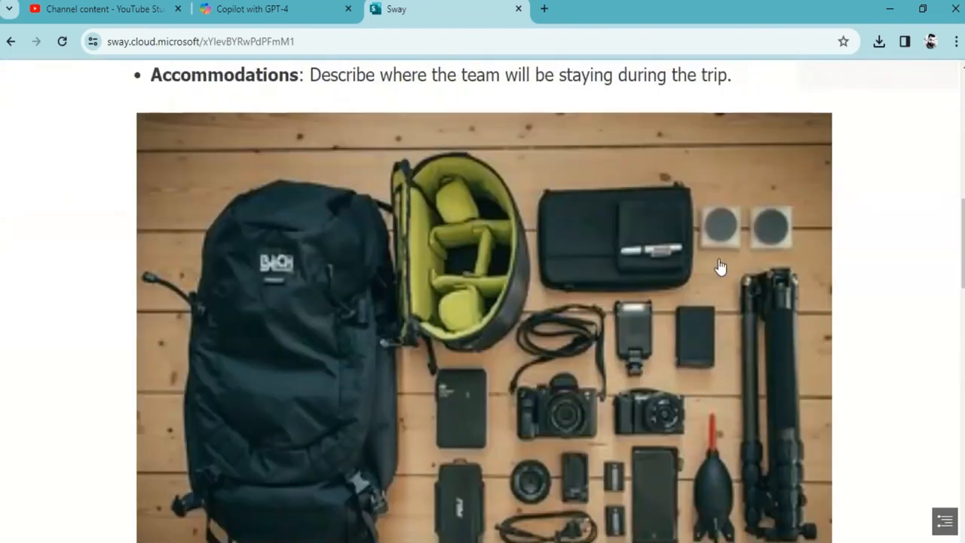
scroll("down", 3)
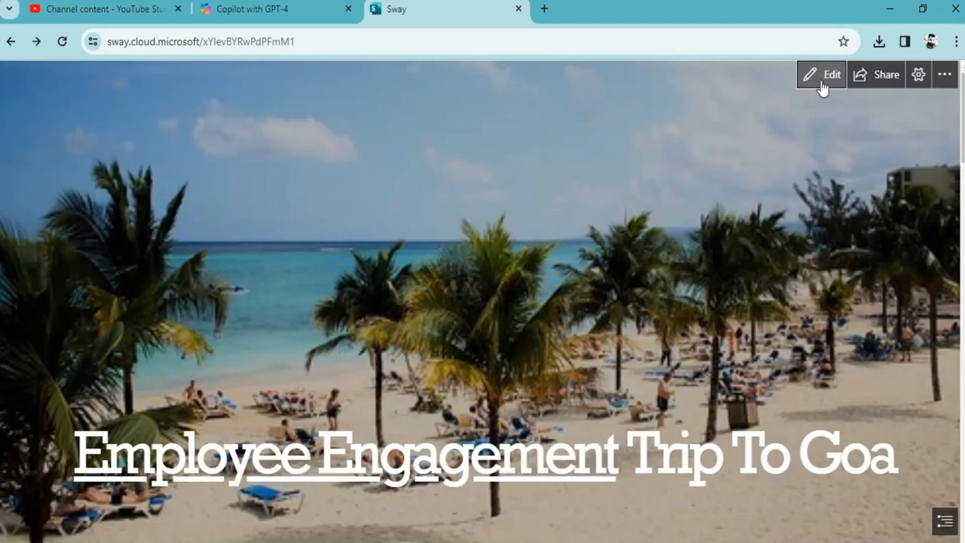
- Leave the preview, set a horizontal layout and page forward through the newsletter
left_click(821, 74)
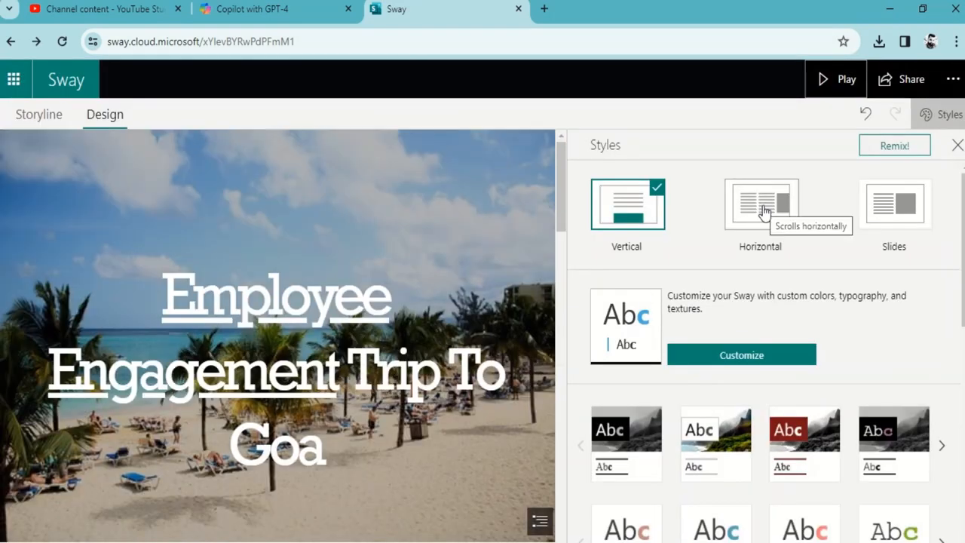
left_click(760, 204)
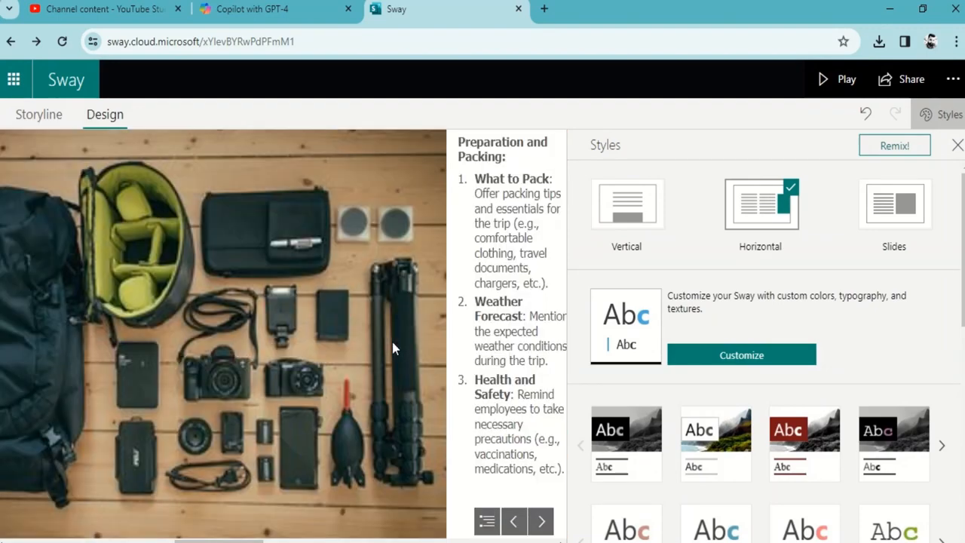
left_click(540, 521)
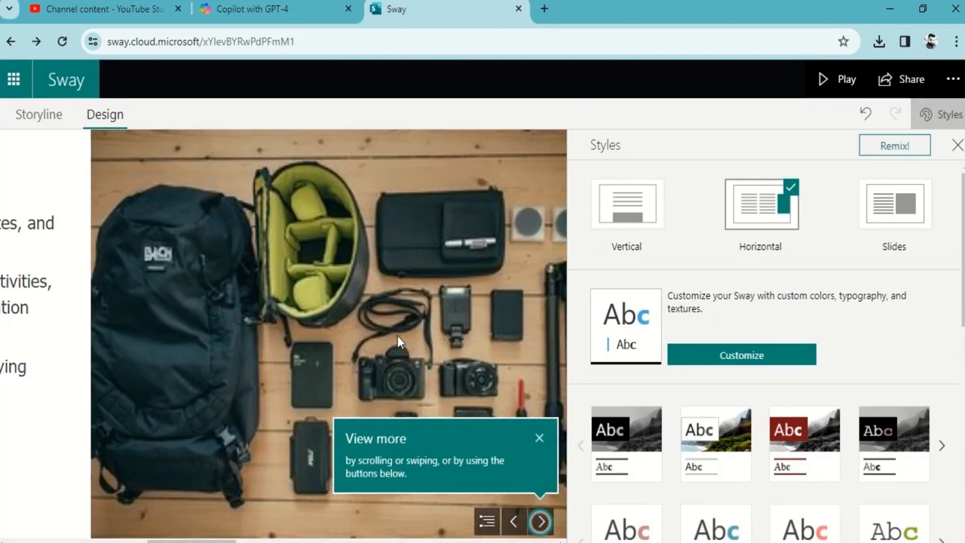
left_click(540, 521)
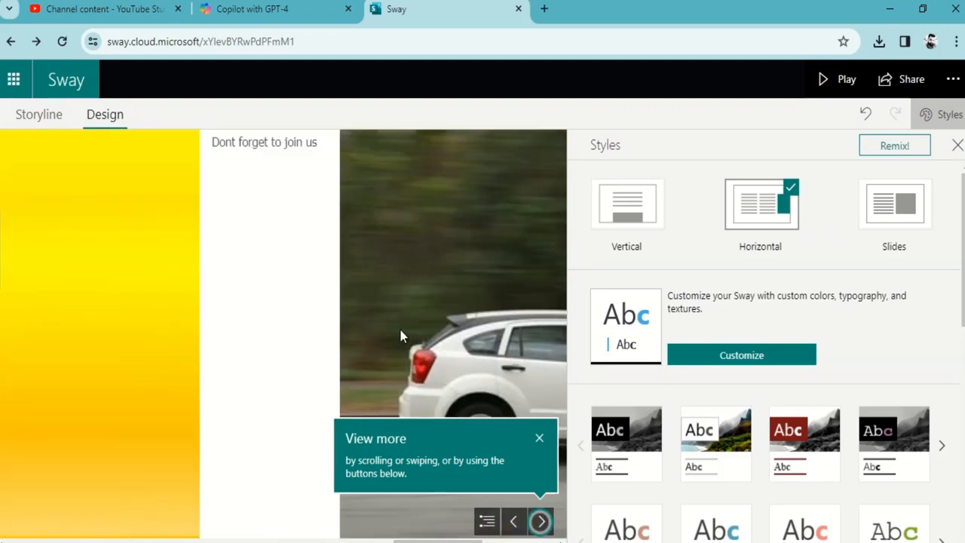
- Switch to the Slides layout and page through, returning to the title slide
left_click(893, 203)
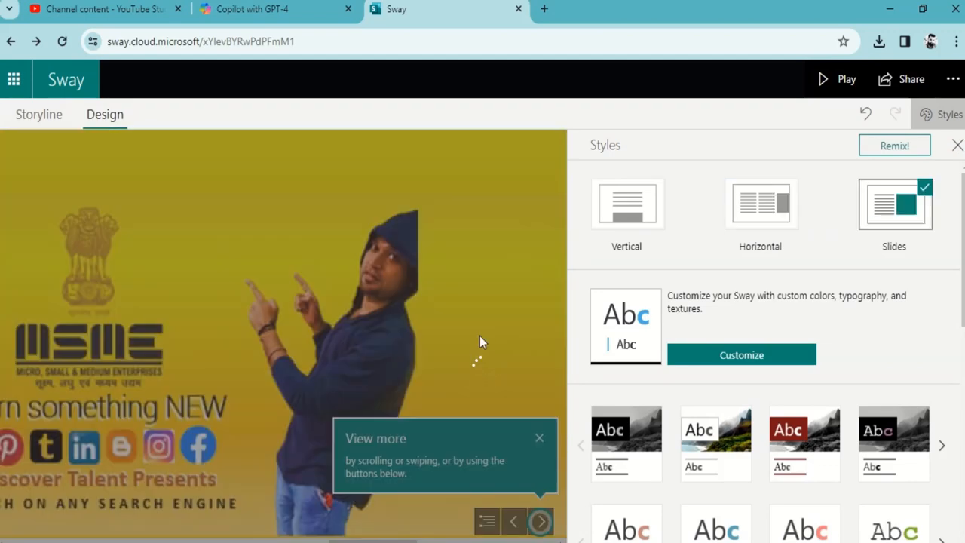
left_click(540, 520)
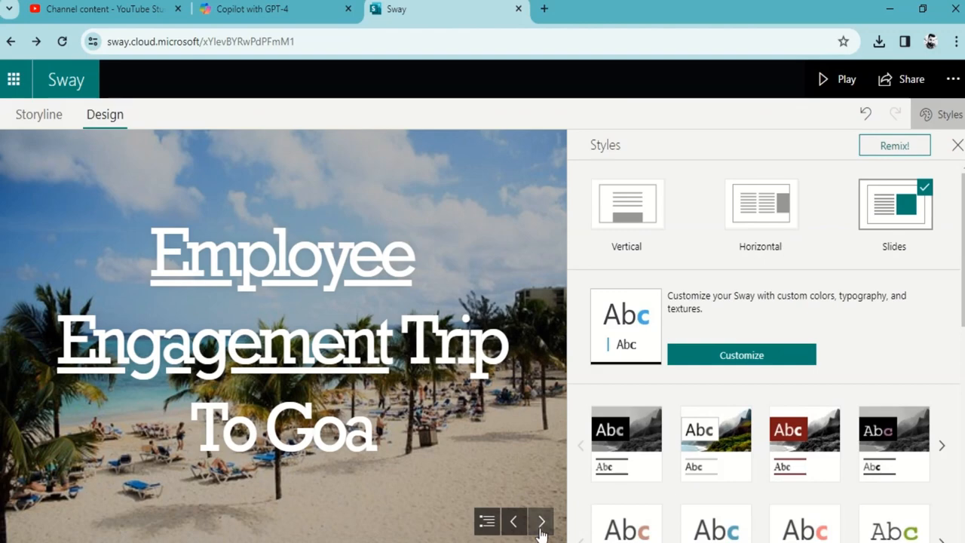
left_click(540, 521)
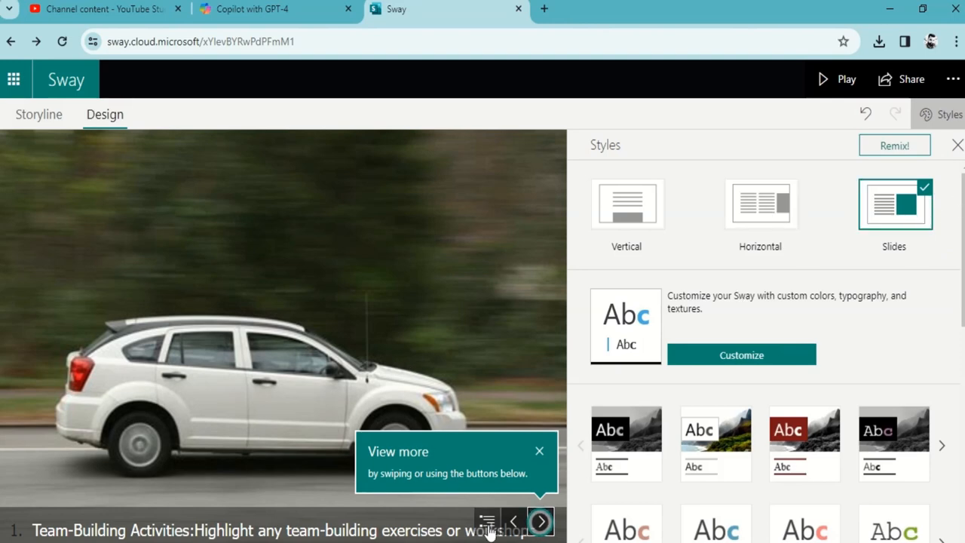
left_click(541, 521)
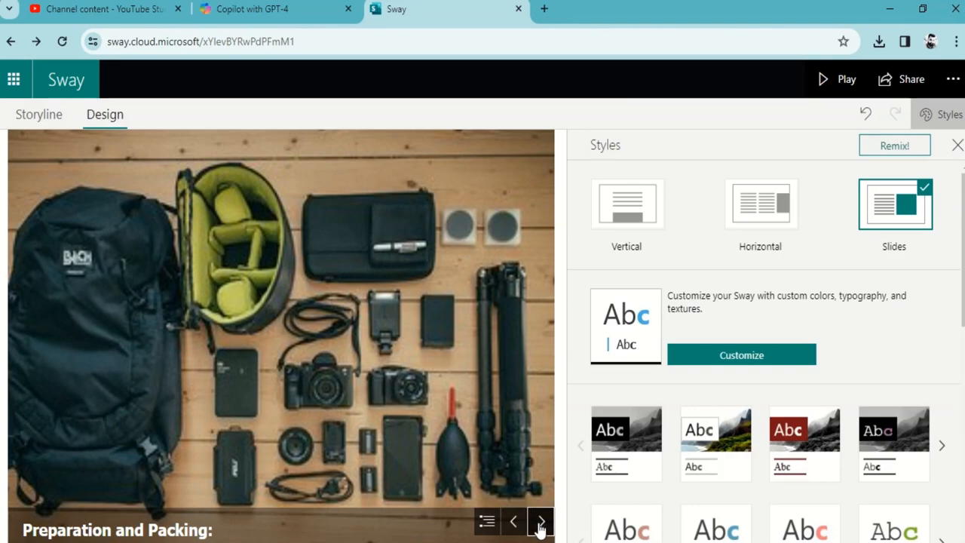
left_click(541, 521)
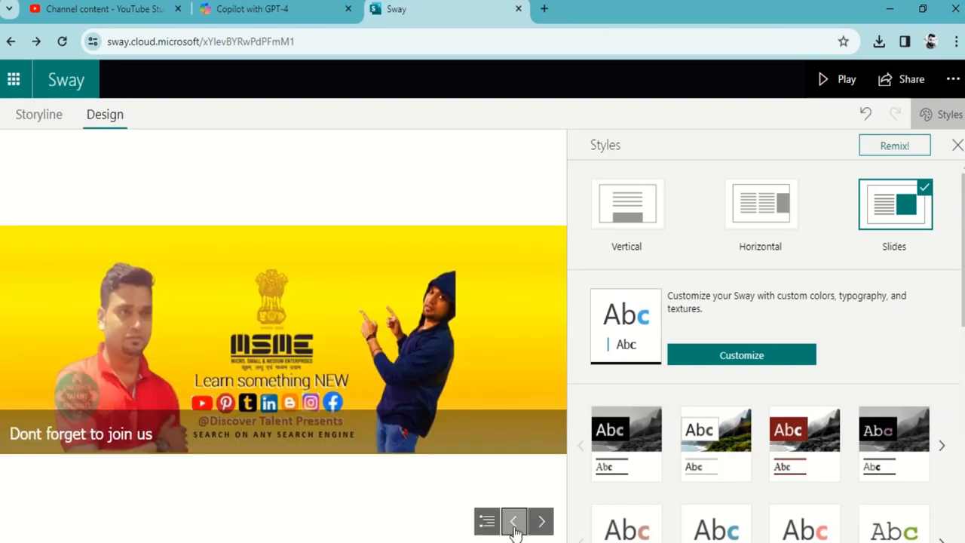
left_click(513, 521)
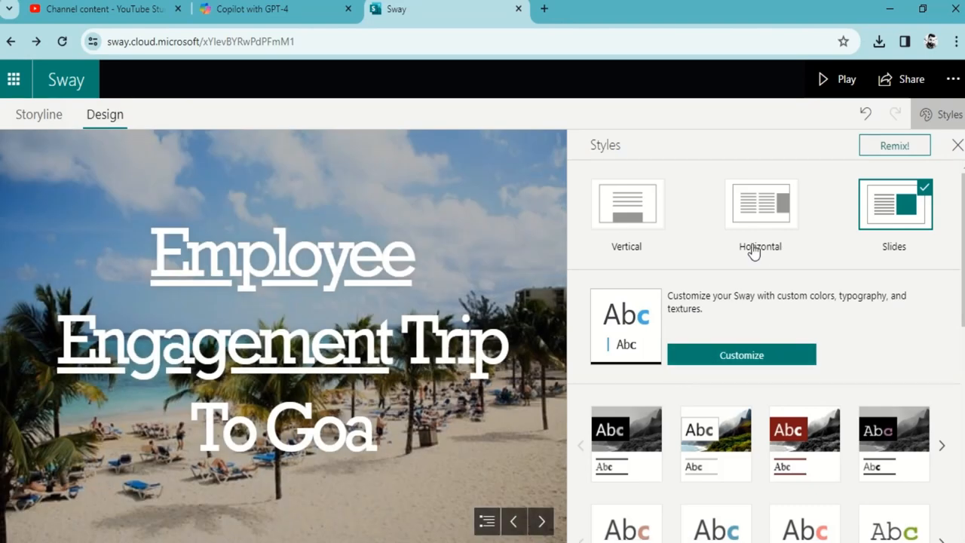
- Apply the Horizontal layout and raise animation emphasis to Moderate
left_click(759, 204)
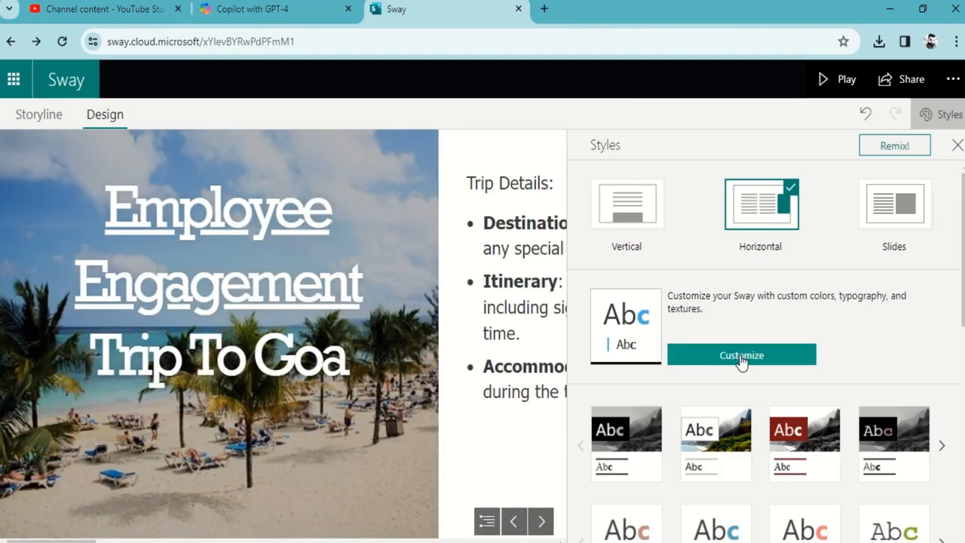
mouse_move(711, 309)
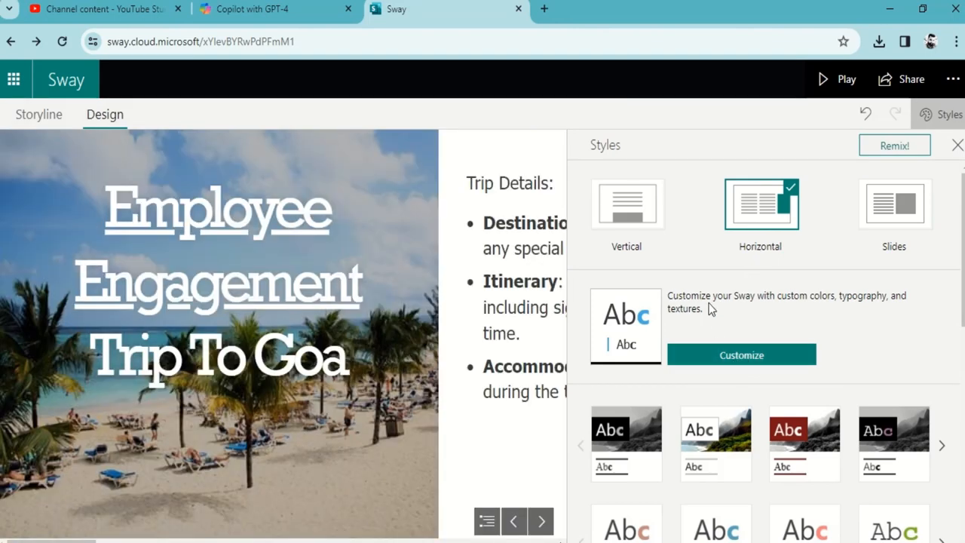
mouse_move(873, 317)
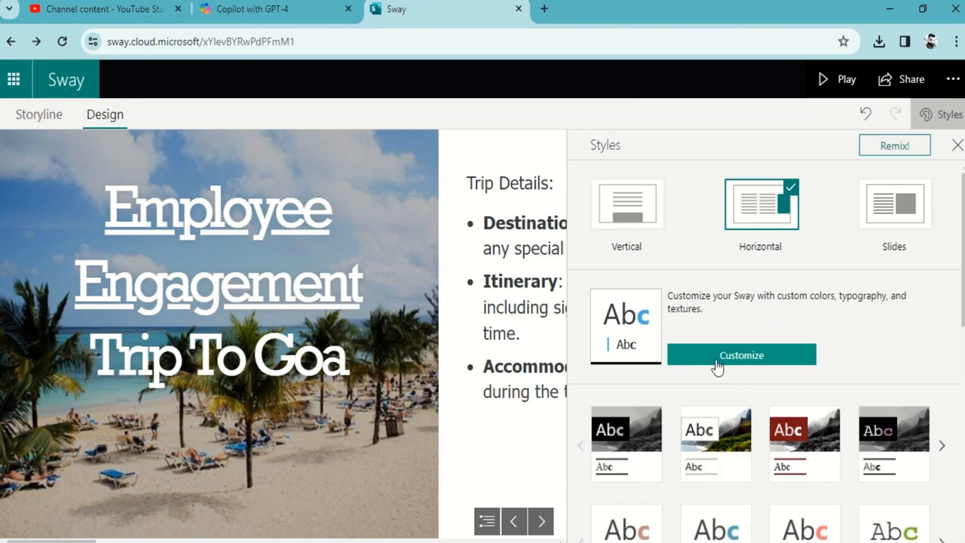
left_click(741, 356)
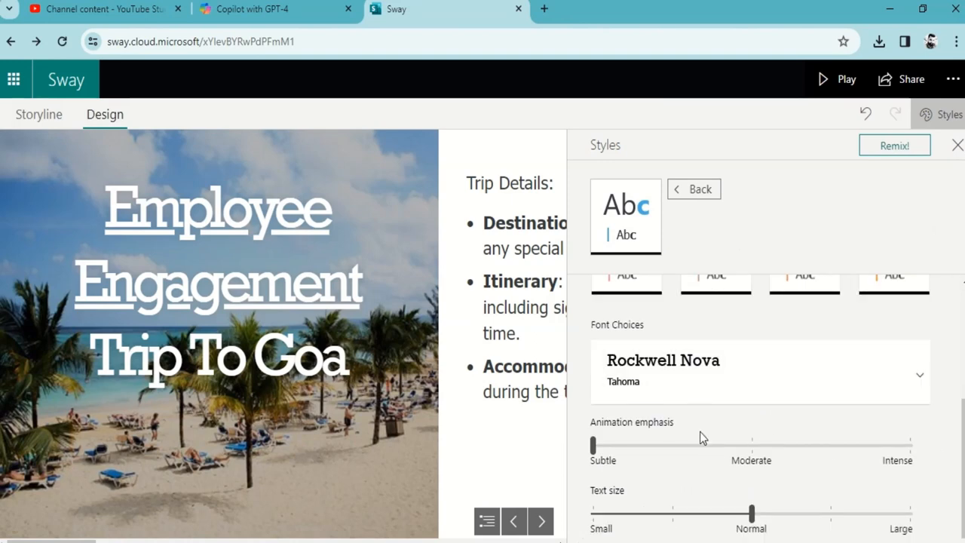
left_click_drag(593, 445, 751, 444)
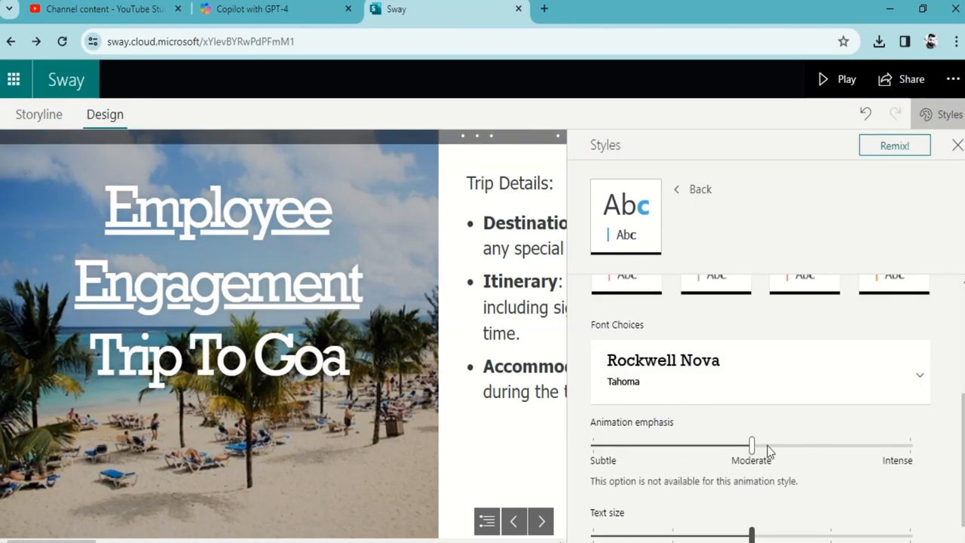
scroll("down", 3)
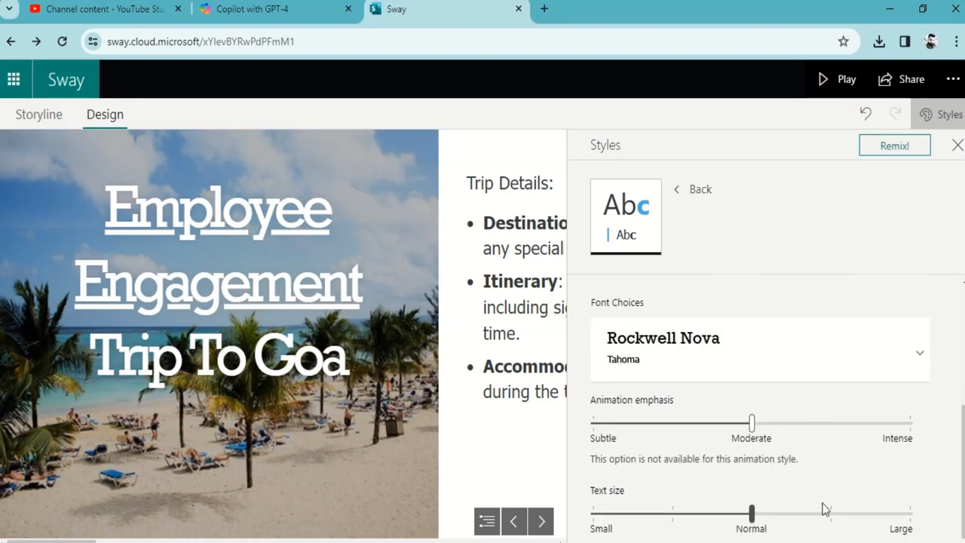
- Enlarge the text size toward Large and choose the Curated colour inspiration
left_click_drag(751, 513, 829, 513)
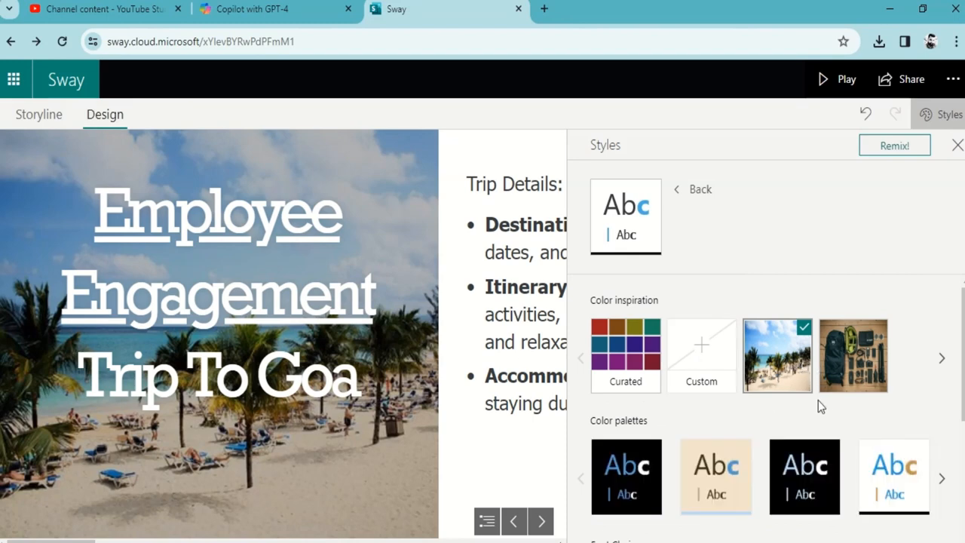
left_click(700, 355)
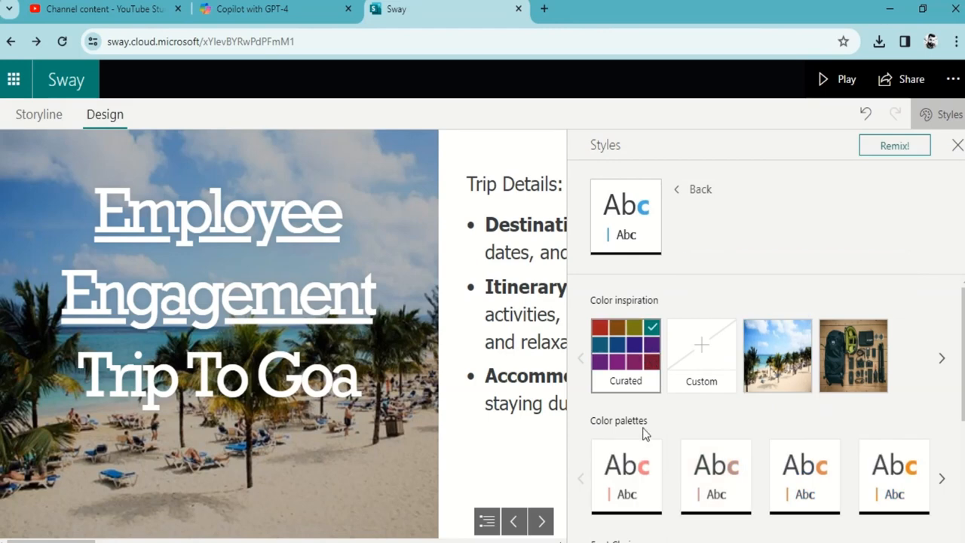
scroll("down", 3)
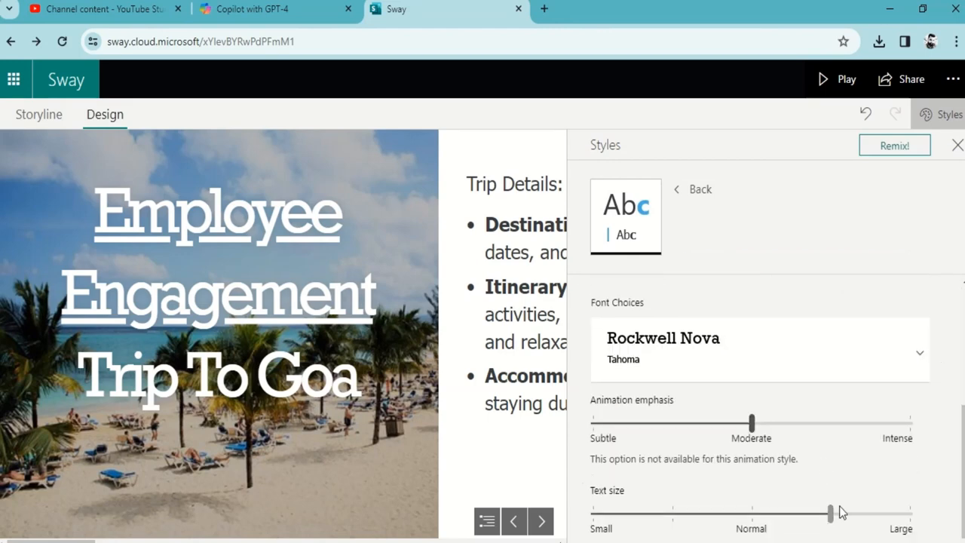
left_click_drag(829, 514, 829, 513)
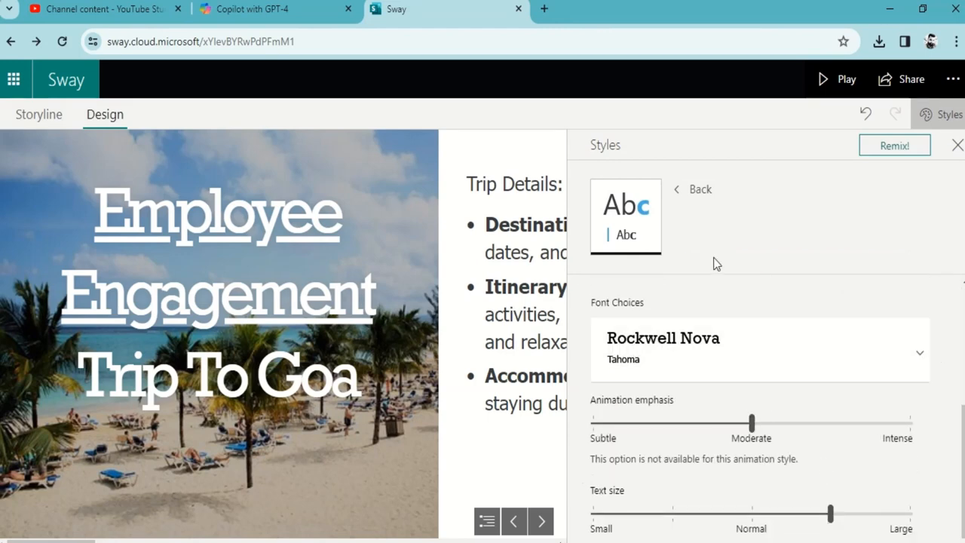
- Back in the style gallery, try the pastel floral and plain white styles
left_click(690, 189)
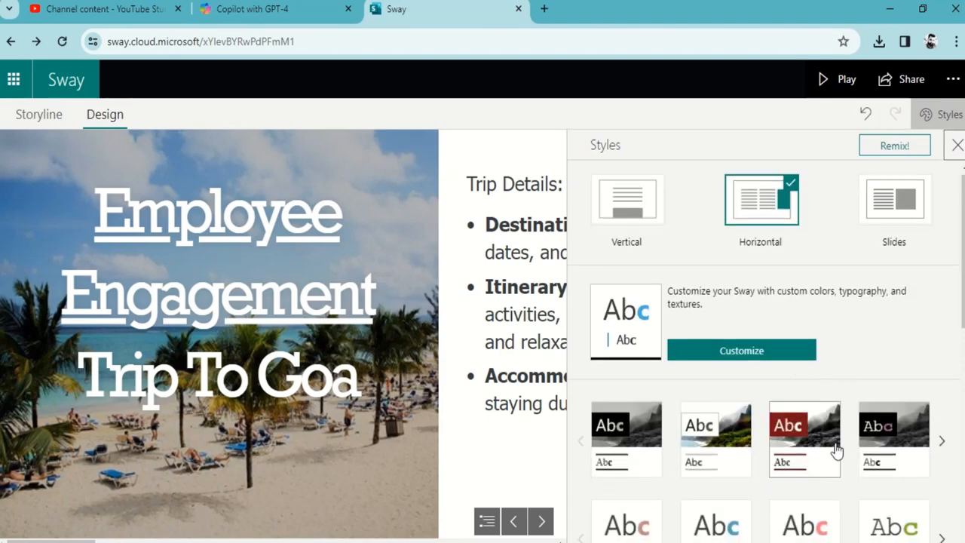
scroll("down", 3)
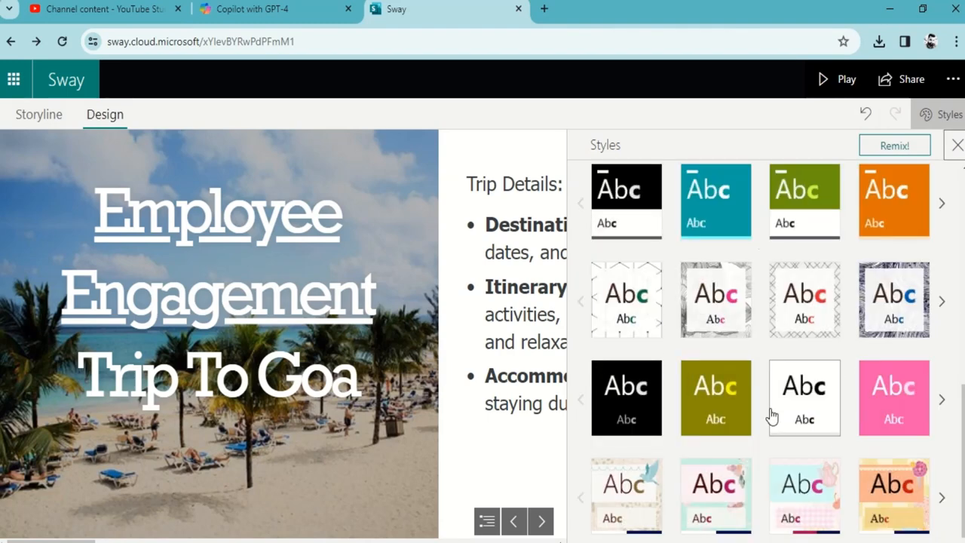
left_click(714, 494)
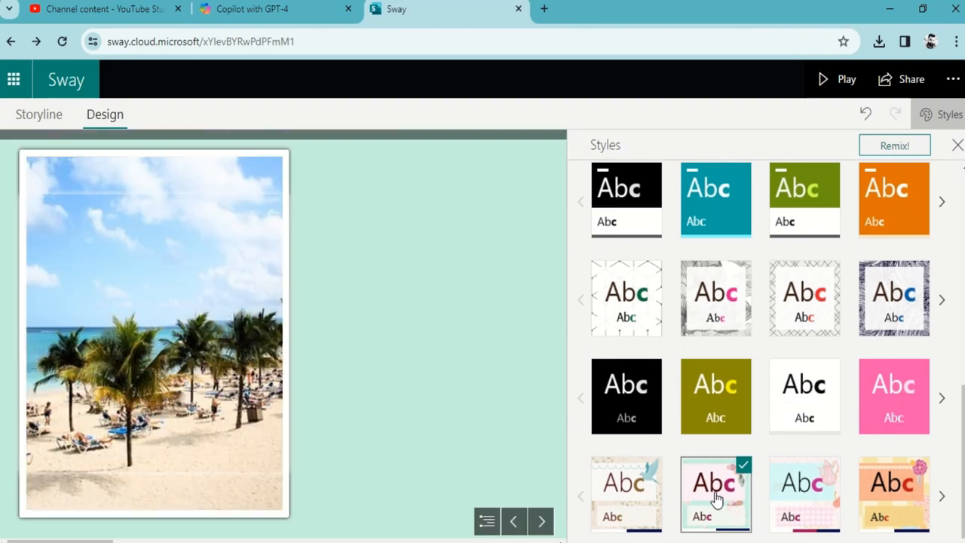
left_click(715, 495)
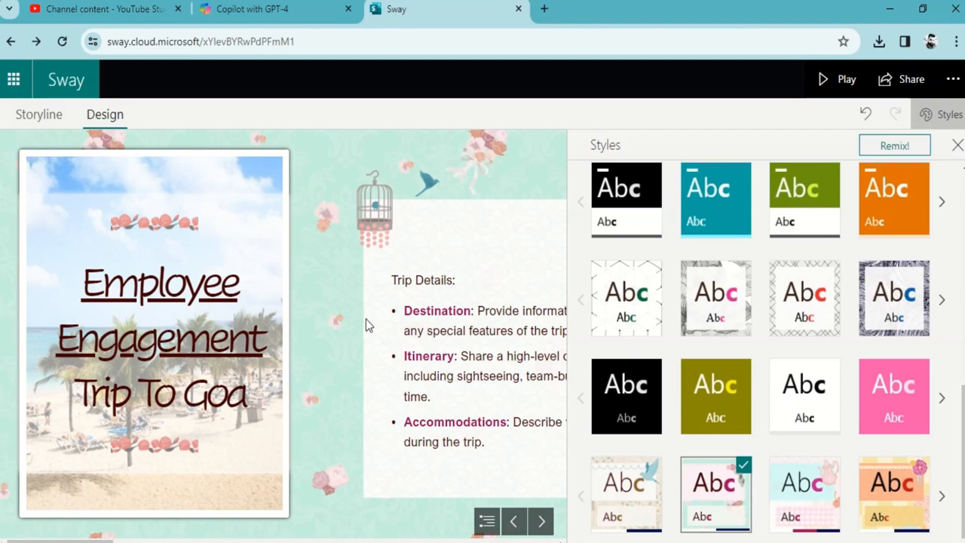
left_click(715, 395)
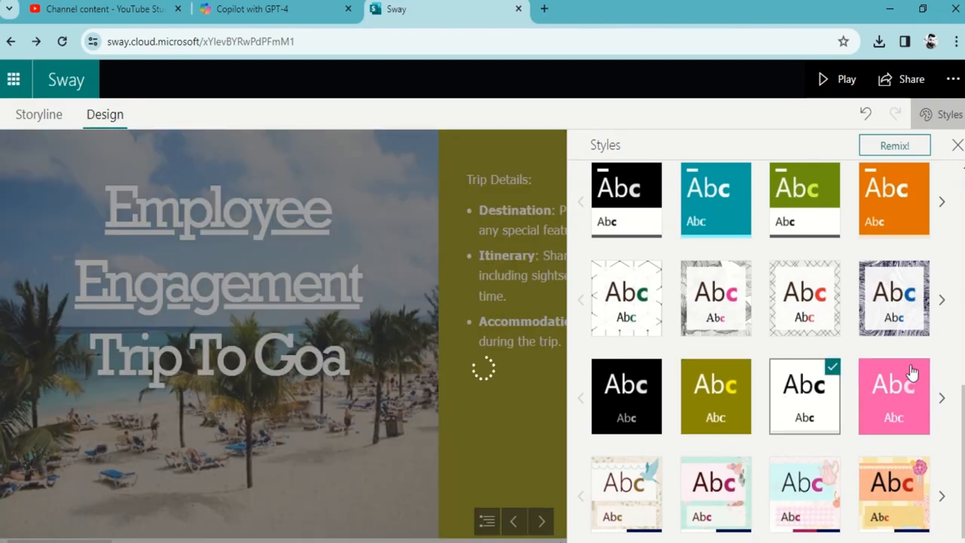
mouse_move(893, 493)
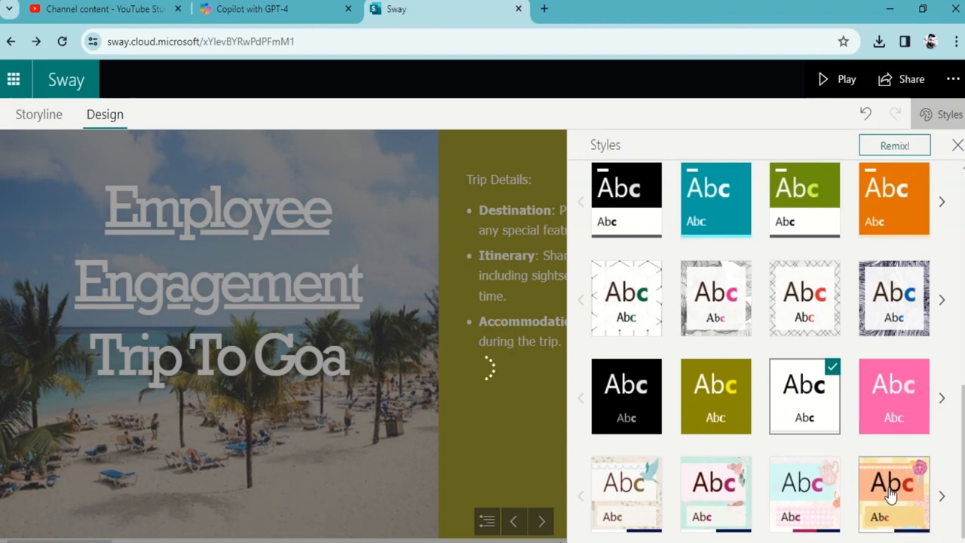
mouse_move(861, 432)
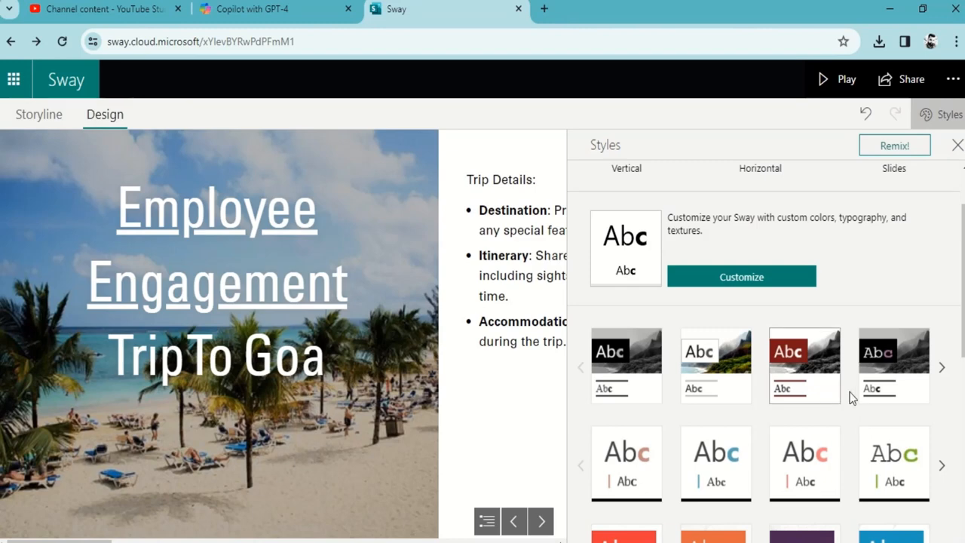
- Try dark photo-banner and bold orange, then apply the cross-hatched handwritten-font style
left_click(894, 366)
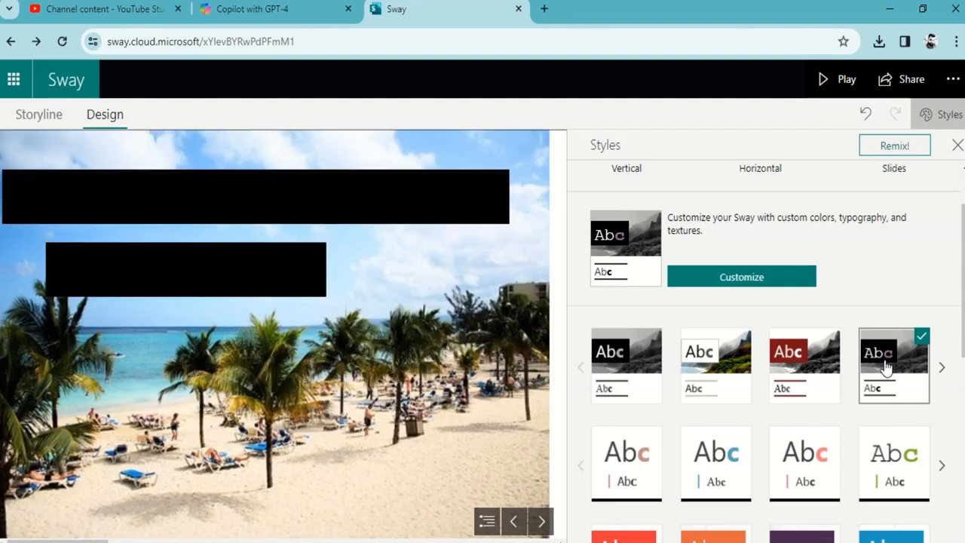
left_click(625, 352)
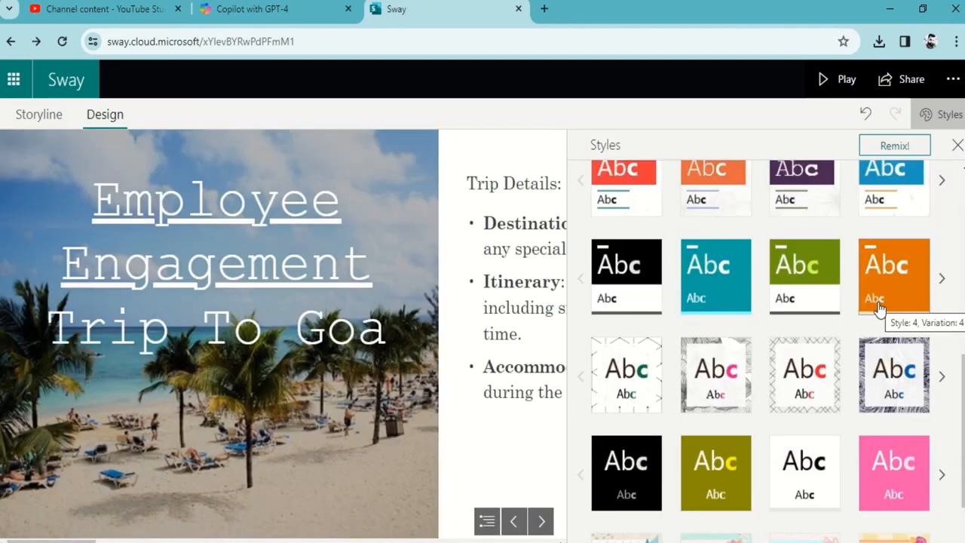
left_click(893, 275)
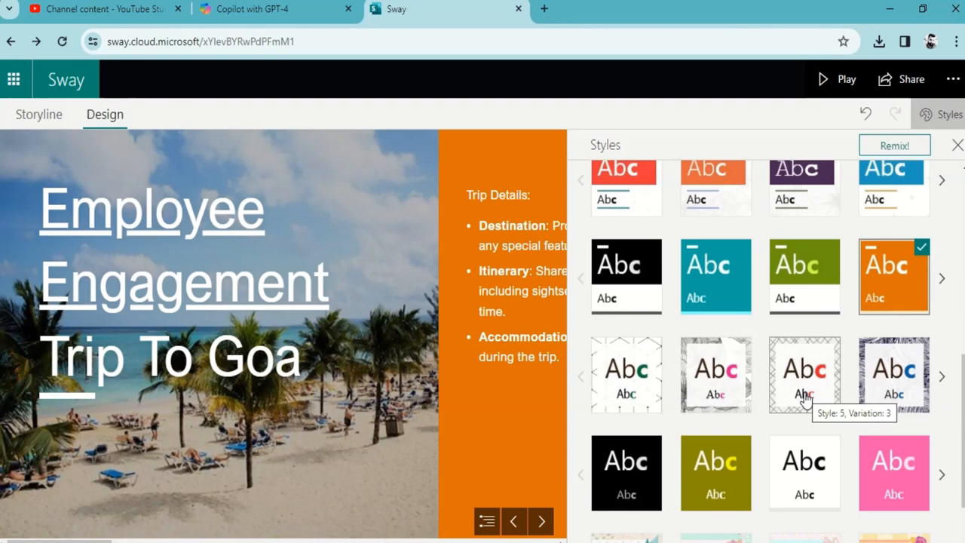
left_click(804, 374)
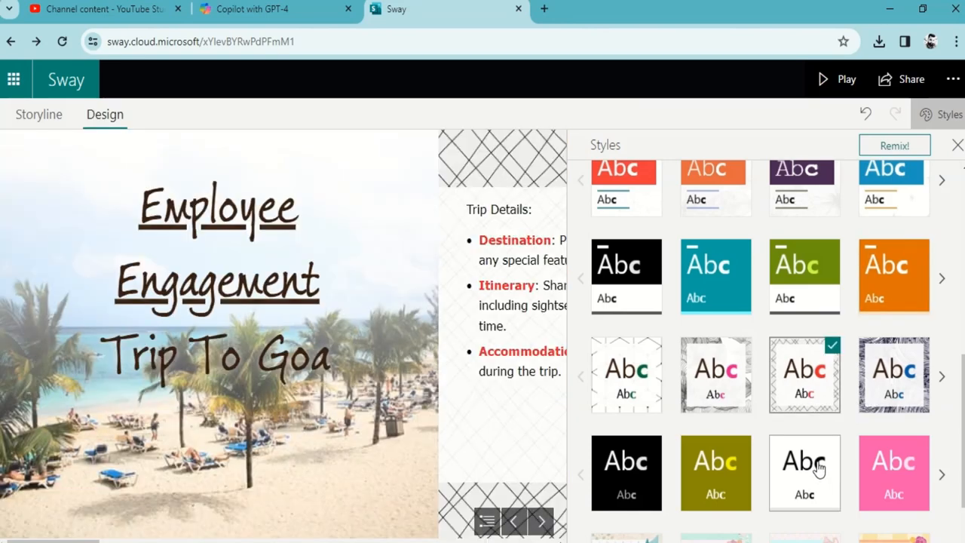
scroll("down", 3)
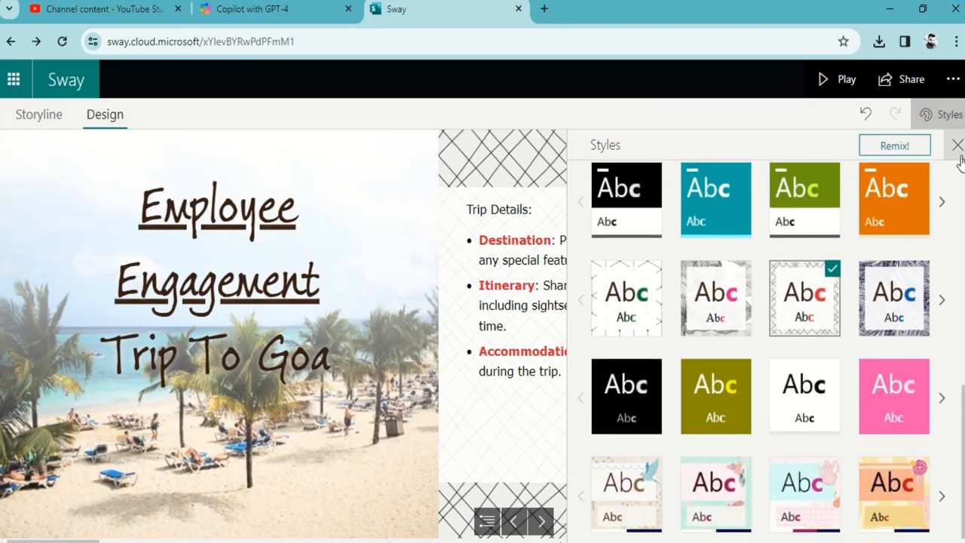
- Close the style options, preview the crosshatch-styled newsletter, and return to editing
left_click(956, 145)
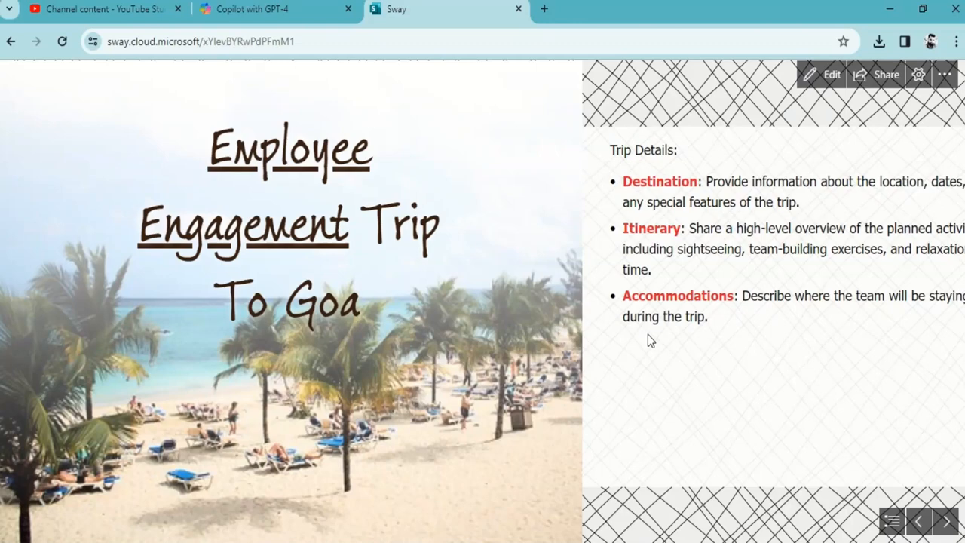
mouse_move(832, 81)
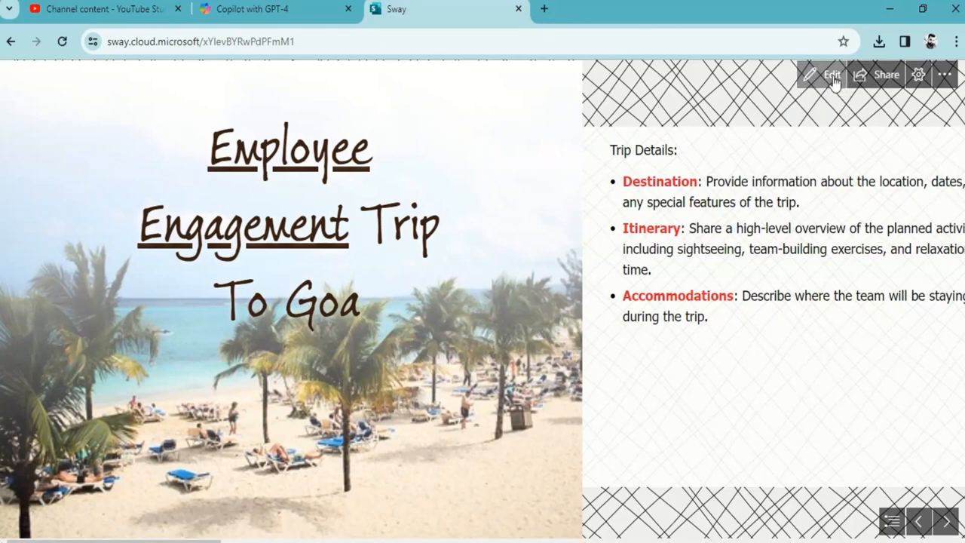
left_click(824, 74)
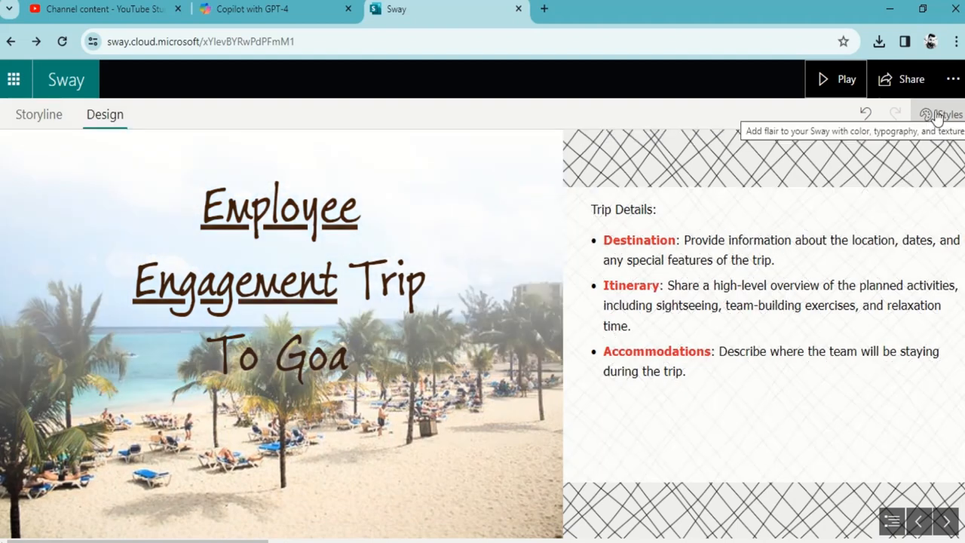
mouse_move(863, 114)
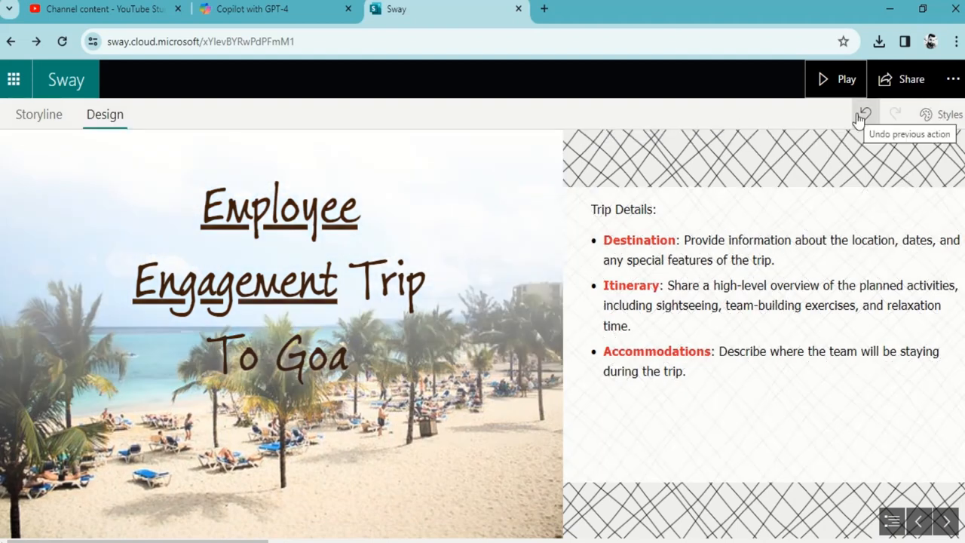